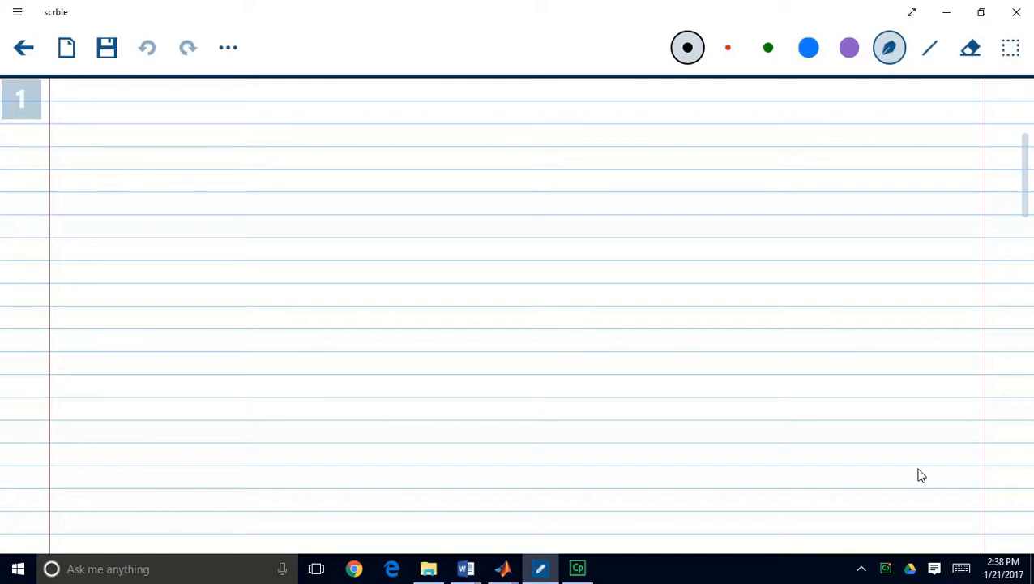
Sketch the reactor tank walls, liquid level, outlet pipe and outlet valve
{"action": "left_click_drag", "start_coordinate": [278, 160], "coordinate": [291, 298]}
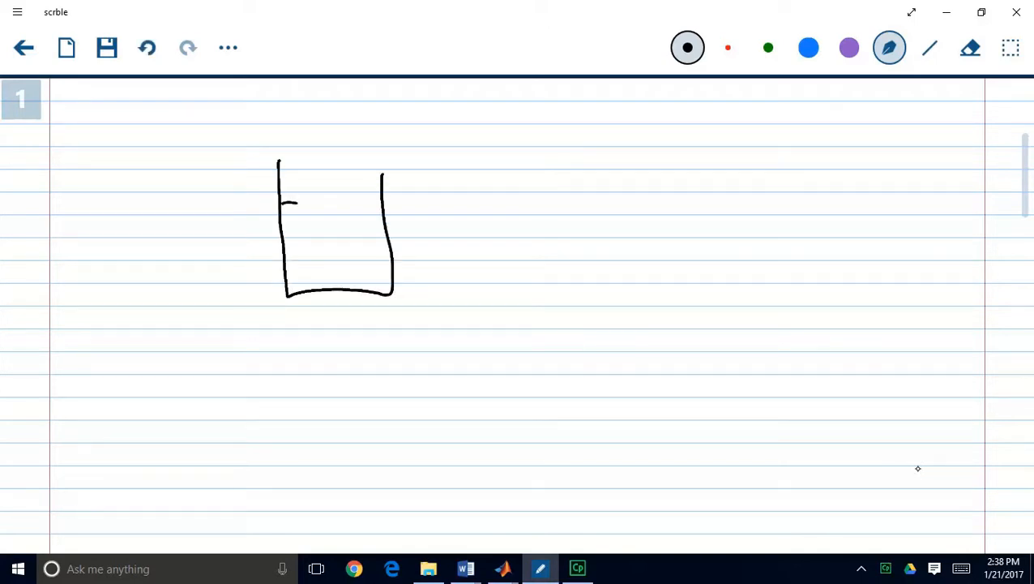
{"action": "left_click_drag", "start_coordinate": [282, 198], "coordinate": [383, 198]}
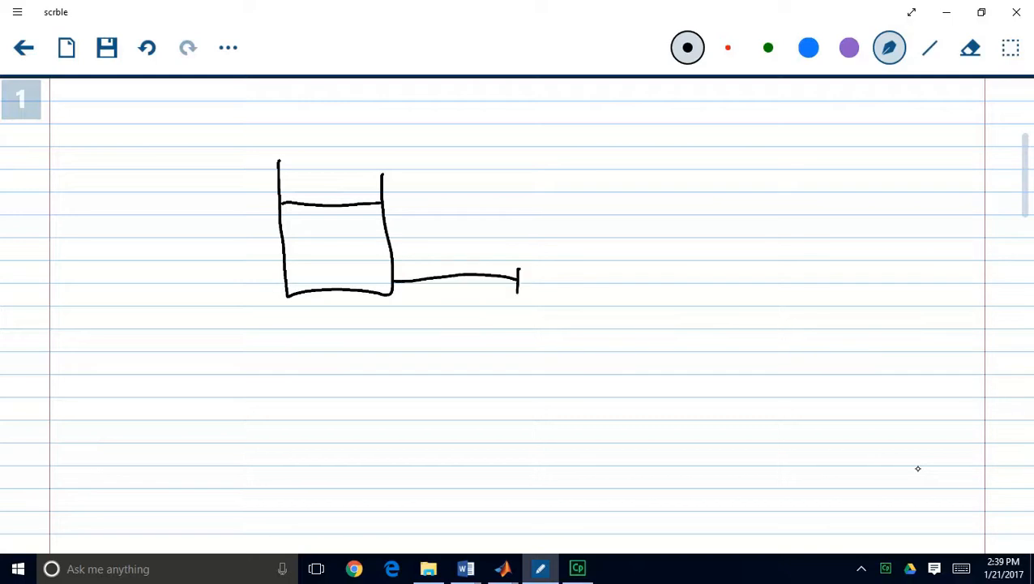
{"action": "left_click_drag", "start_coordinate": [515, 267], "coordinate": [551, 295]}
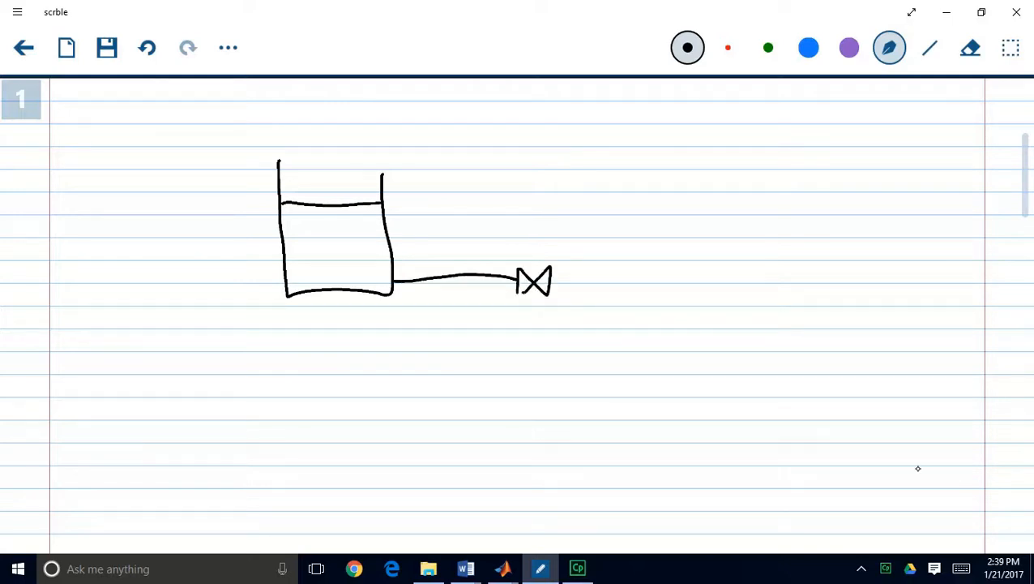
{"action": "left_click_drag", "start_coordinate": [211, 122], "coordinate": [327, 175]}
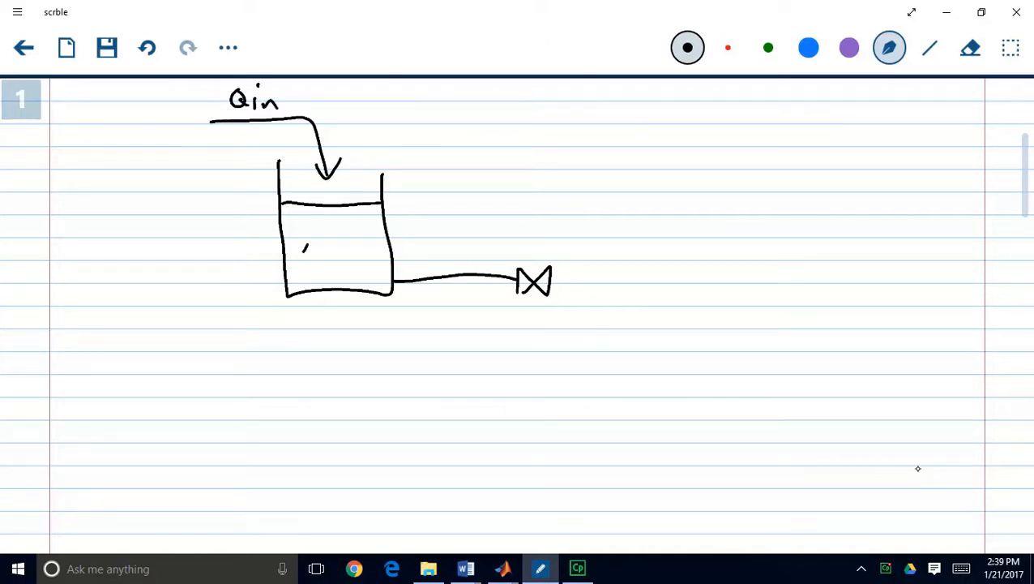
Label the sketch with the A → B reaction, tank volume V and concentrations CA, CB
{"action": "left_click_drag", "start_coordinate": [304, 247], "coordinate": [352, 240]}
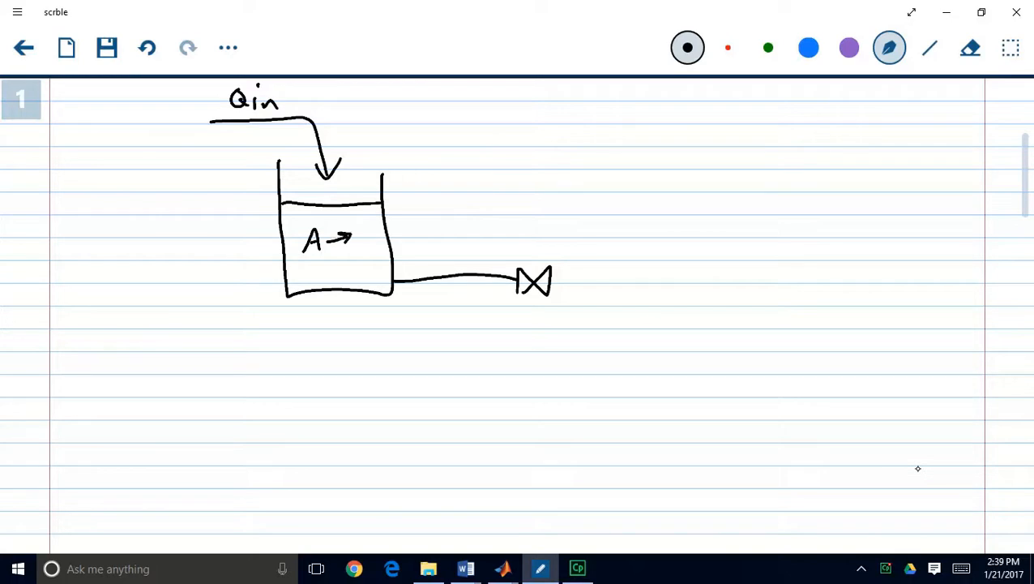
{"action": "left_click_drag", "start_coordinate": [363, 227], "coordinate": [376, 243]}
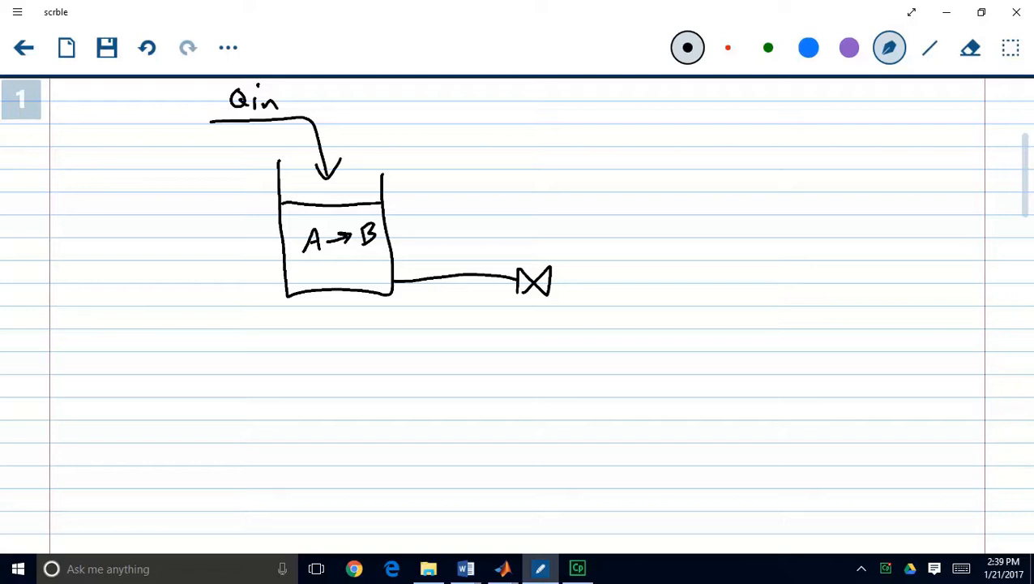
{"action": "left_click_drag", "start_coordinate": [423, 170], "coordinate": [446, 198]}
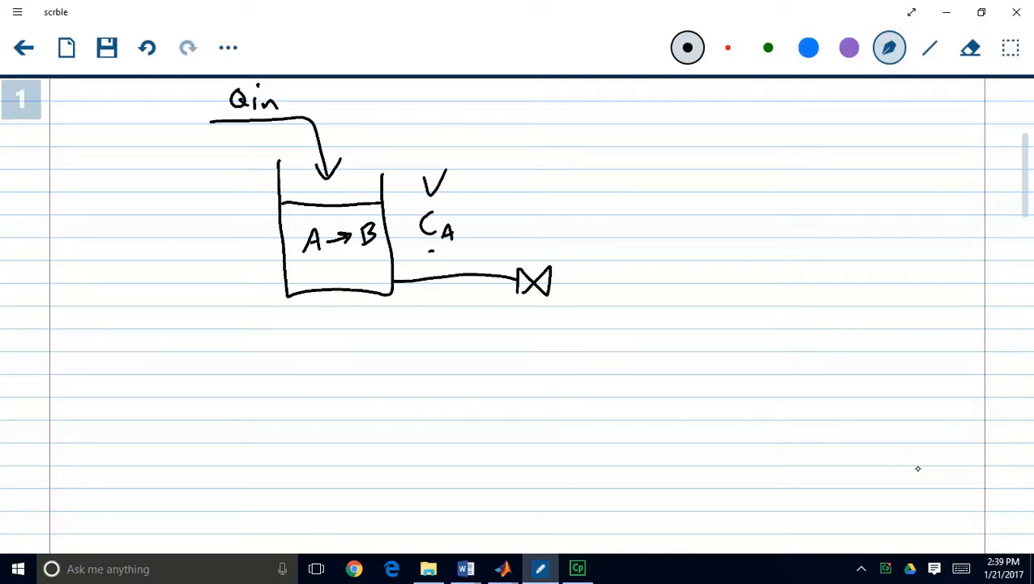
{"action": "left_click_drag", "start_coordinate": [425, 260], "coordinate": [457, 262]}
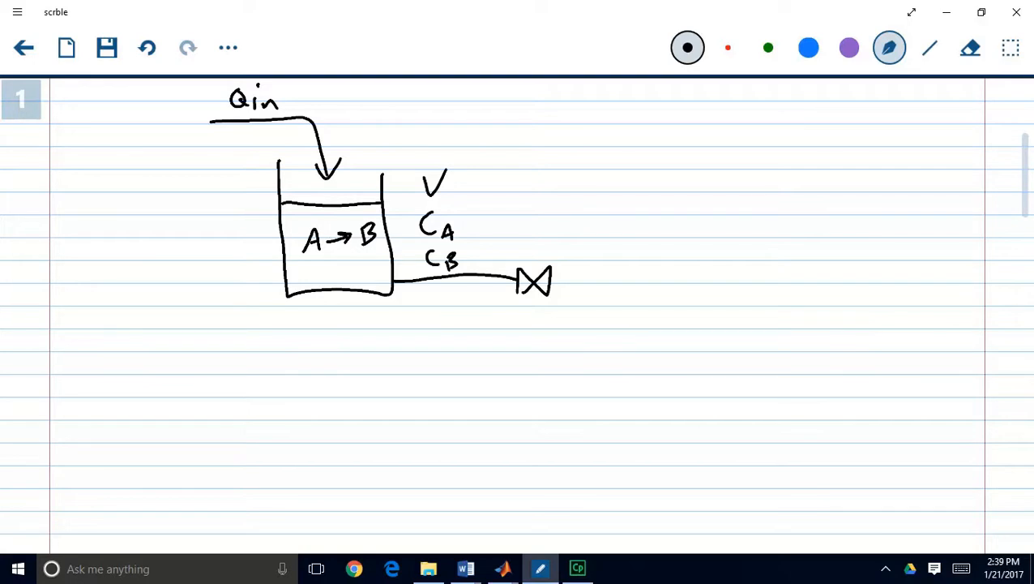
{"action": "mouse_move", "coordinate": [918, 467]}
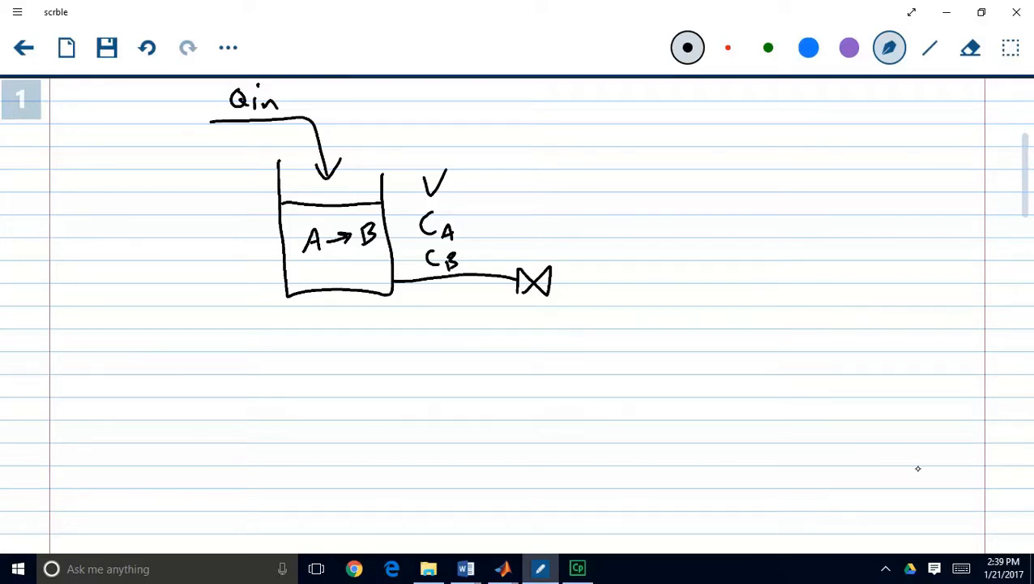
{"action": "left_click_drag", "start_coordinate": [554, 282], "coordinate": [641, 282]}
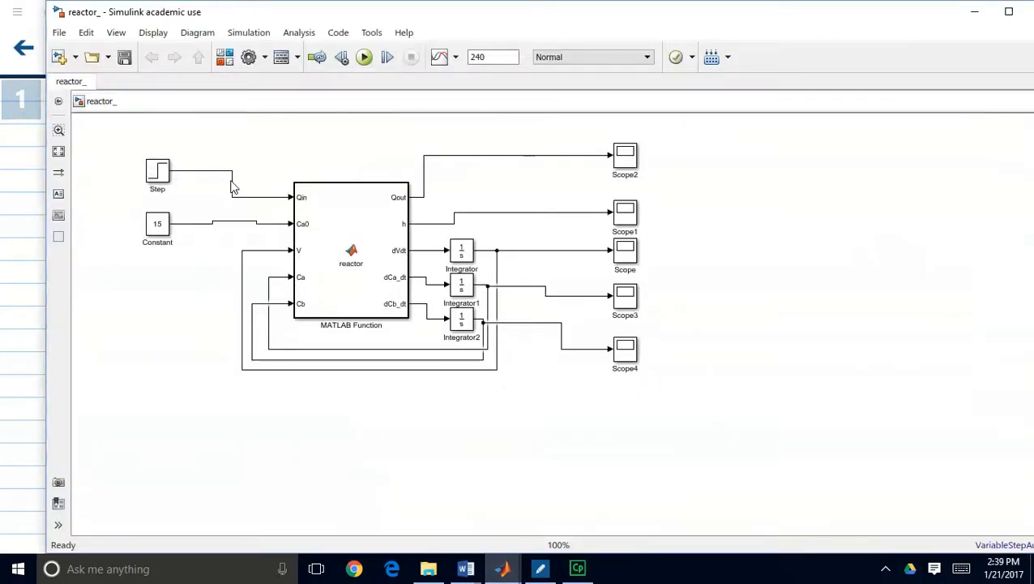
Inspect the Step source feeding Qin in the reactor model, then return to the scrible sketch
{"action": "left_click", "coordinate": [157, 171]}
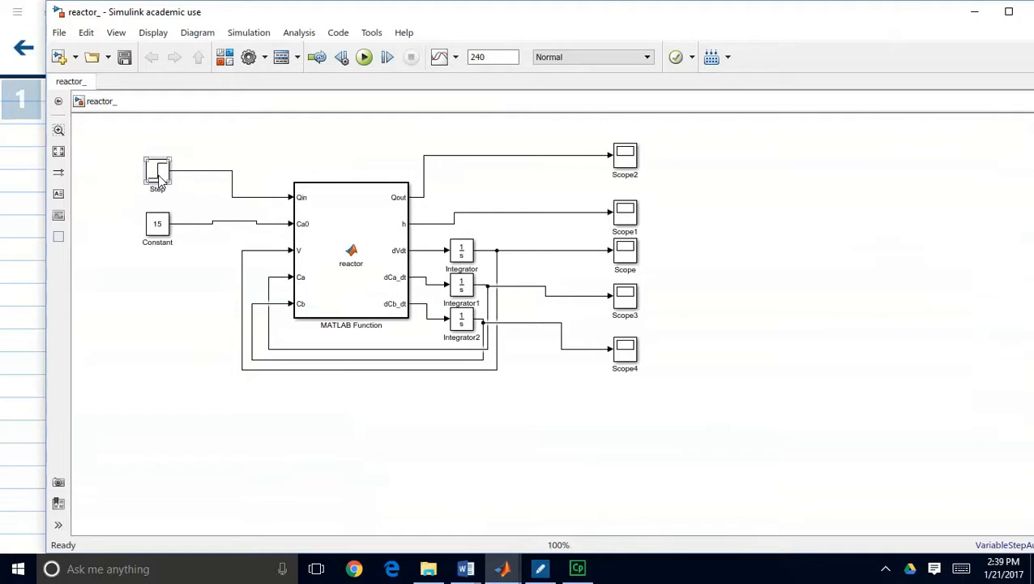
{"action": "left_click", "coordinate": [157, 172]}
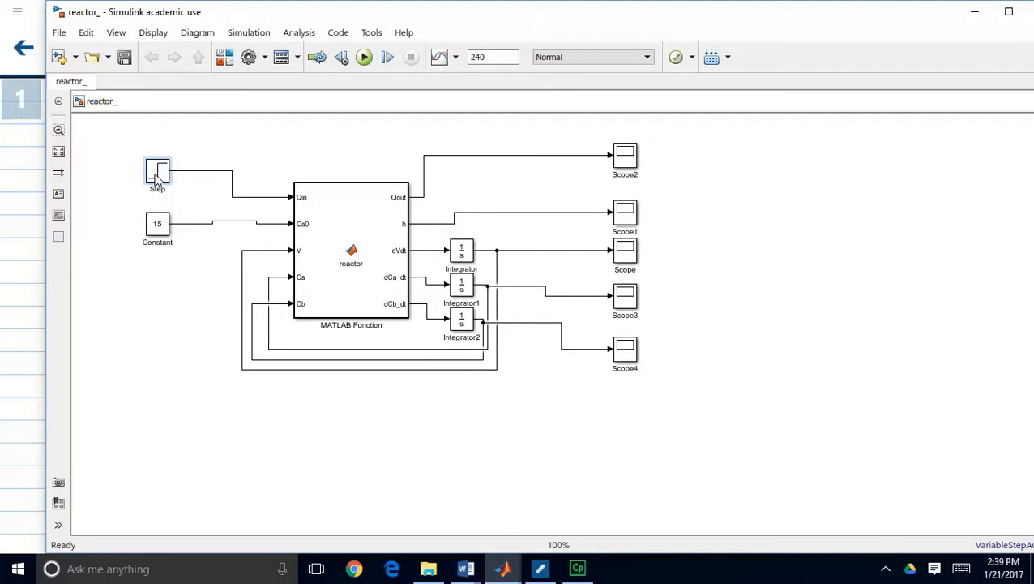
{"action": "mouse_move", "coordinate": [159, 178]}
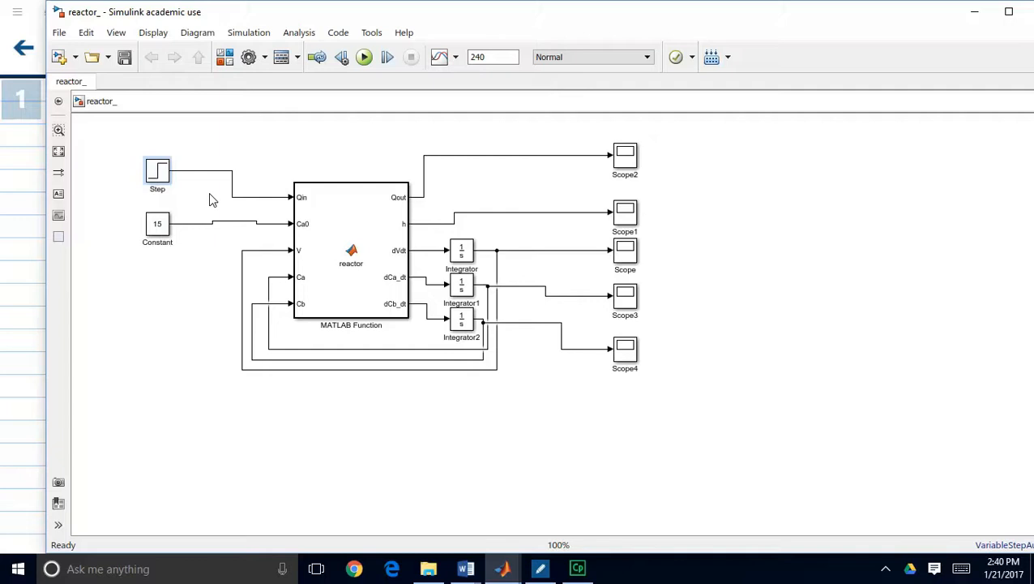
{"action": "mouse_move", "coordinate": [204, 162]}
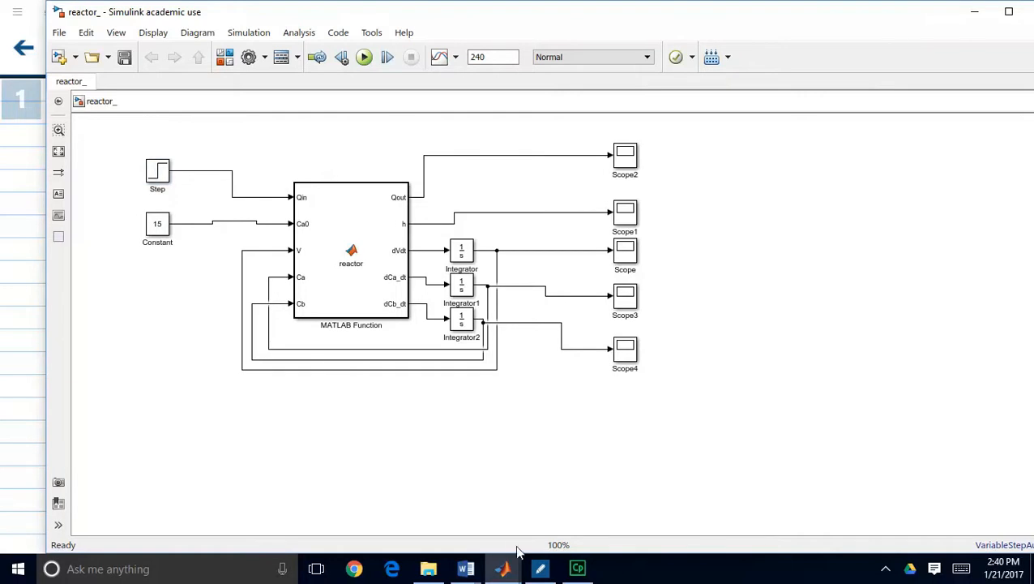
{"action": "left_click", "coordinate": [540, 567]}
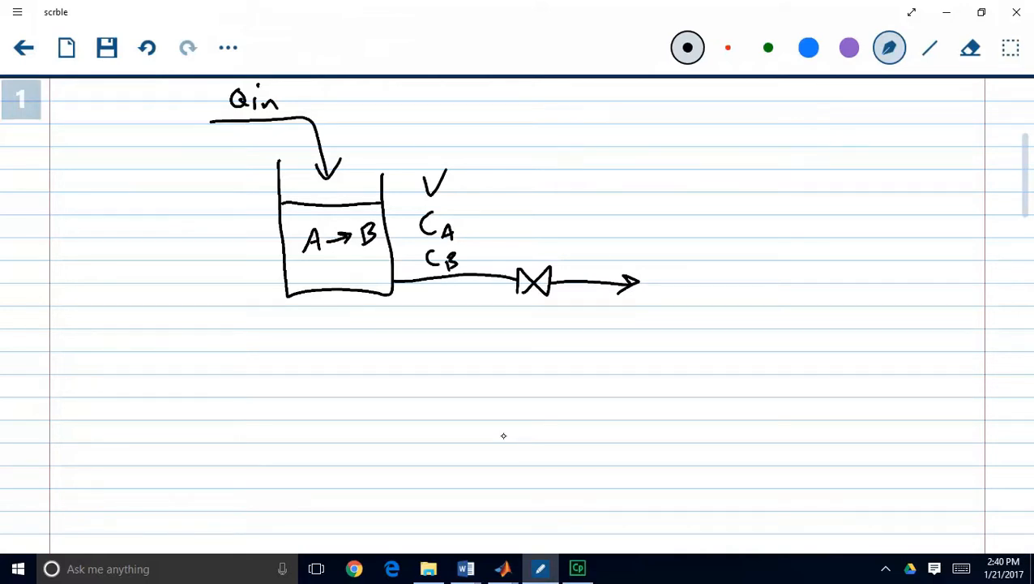
Draw a valve on the Qin inlet line and write the note "% open on valve → l"
{"action": "left_click_drag", "start_coordinate": [165, 142], "coordinate": [219, 117]}
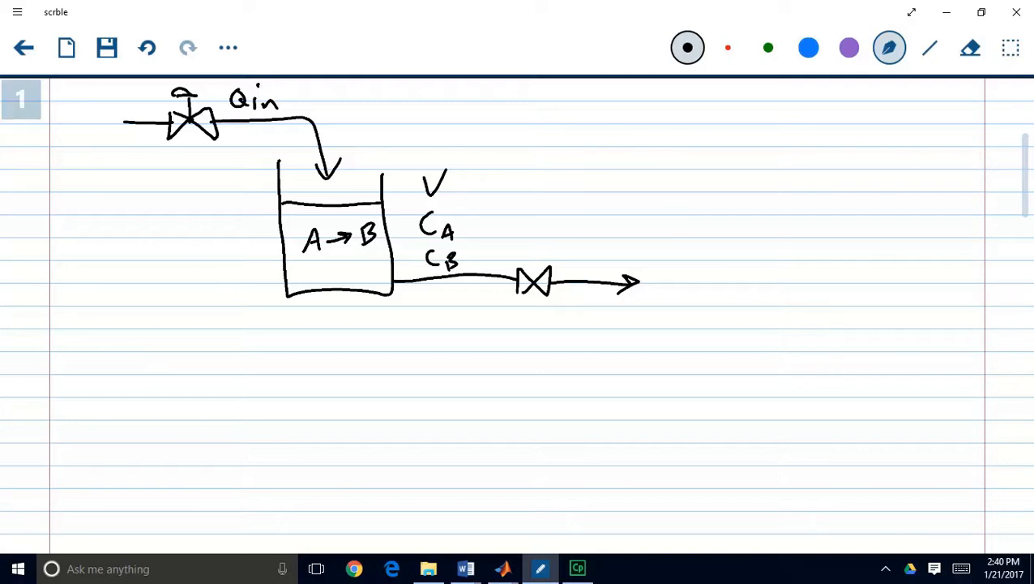
{"action": "left_click_drag", "start_coordinate": [149, 357], "coordinate": [172, 344]}
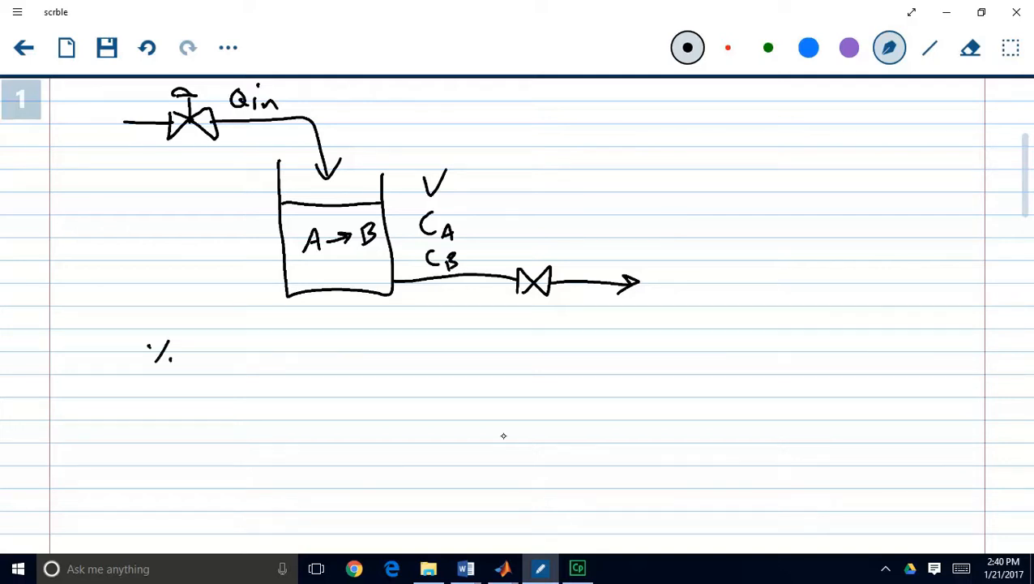
{"action": "left_click_drag", "start_coordinate": [211, 356], "coordinate": [292, 369]}
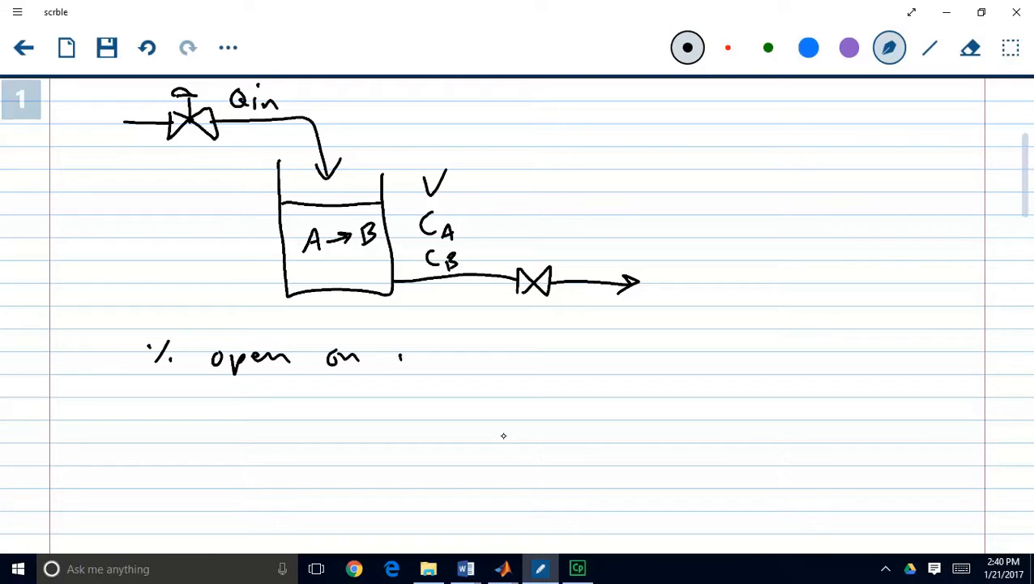
{"action": "left_click_drag", "start_coordinate": [397, 360], "coordinate": [479, 360]}
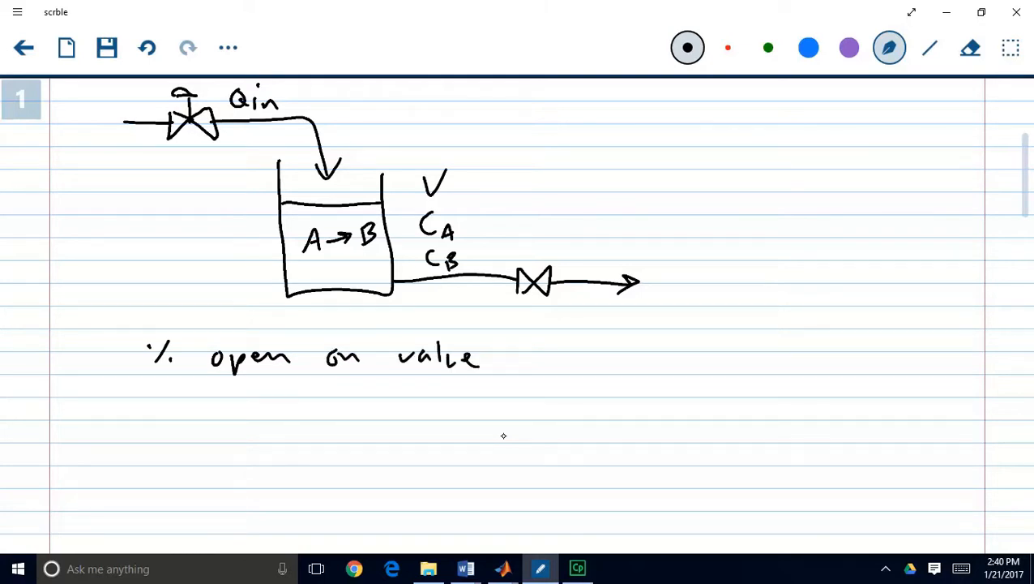
{"action": "left_click_drag", "start_coordinate": [503, 353], "coordinate": [599, 357]}
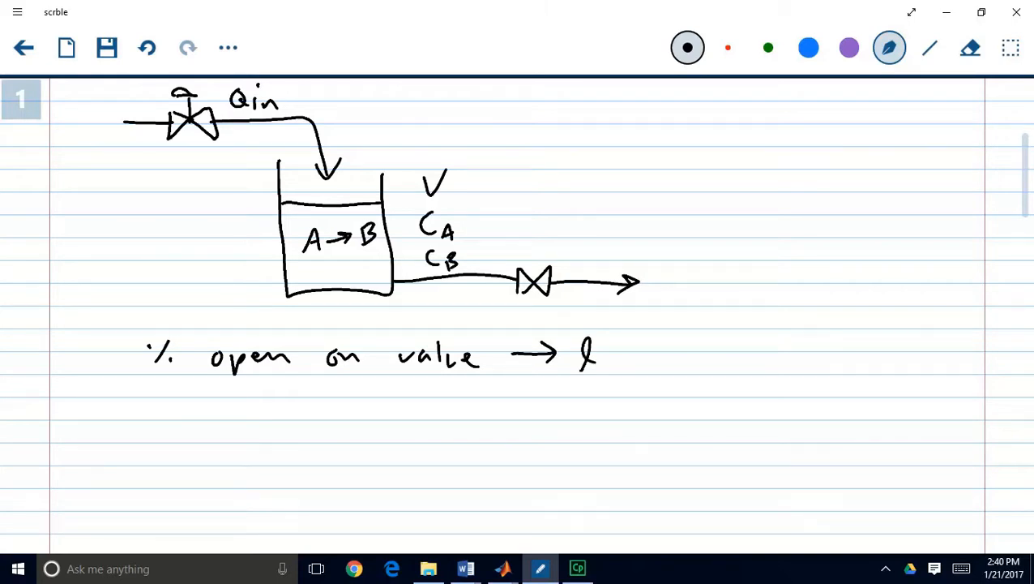
Sketch the valve transfer-function block K/(τs+1) below the note
{"action": "scroll", "scroll_direction": "down", "scroll_amount": 3}
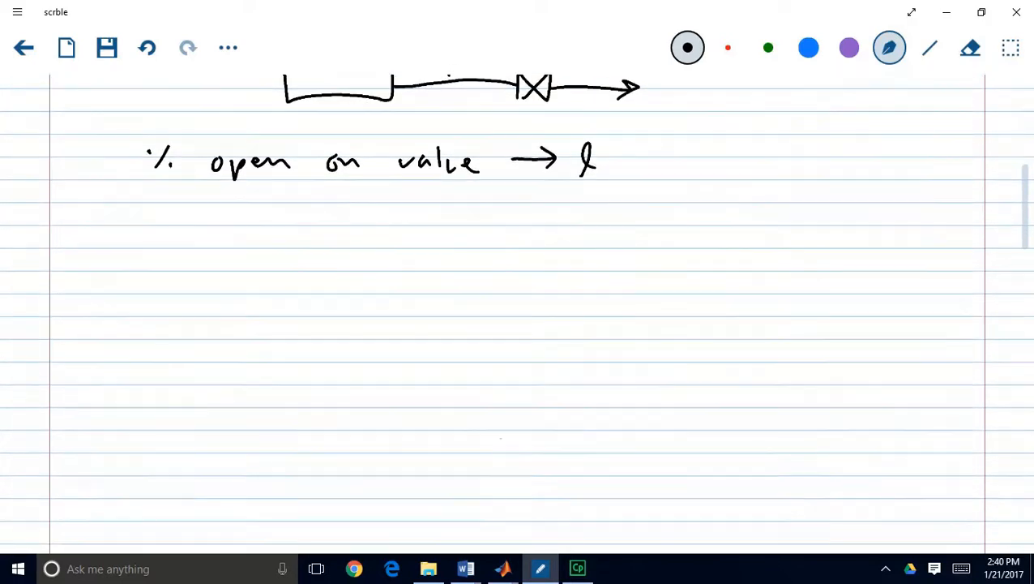
{"action": "left_click_drag", "start_coordinate": [212, 283], "coordinate": [213, 327]}
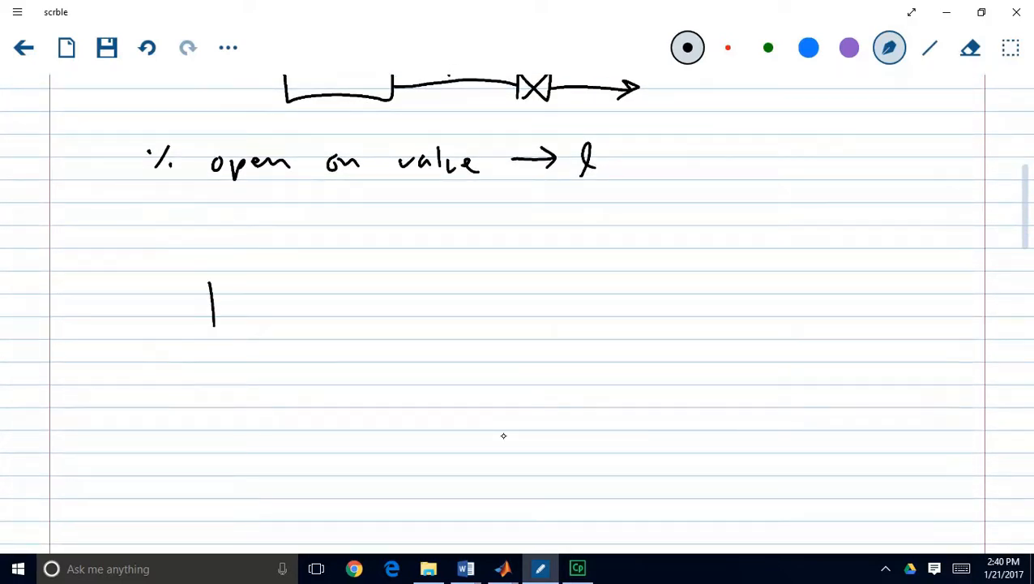
{"action": "left_click_drag", "start_coordinate": [211, 283], "coordinate": [340, 357]}
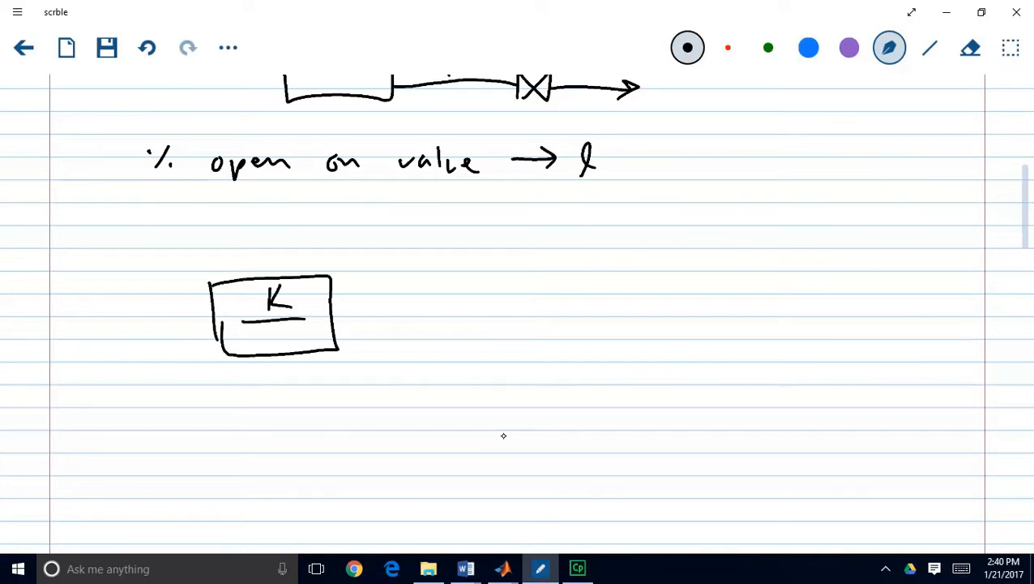
{"action": "left_click_drag", "start_coordinate": [240, 332], "coordinate": [300, 340]}
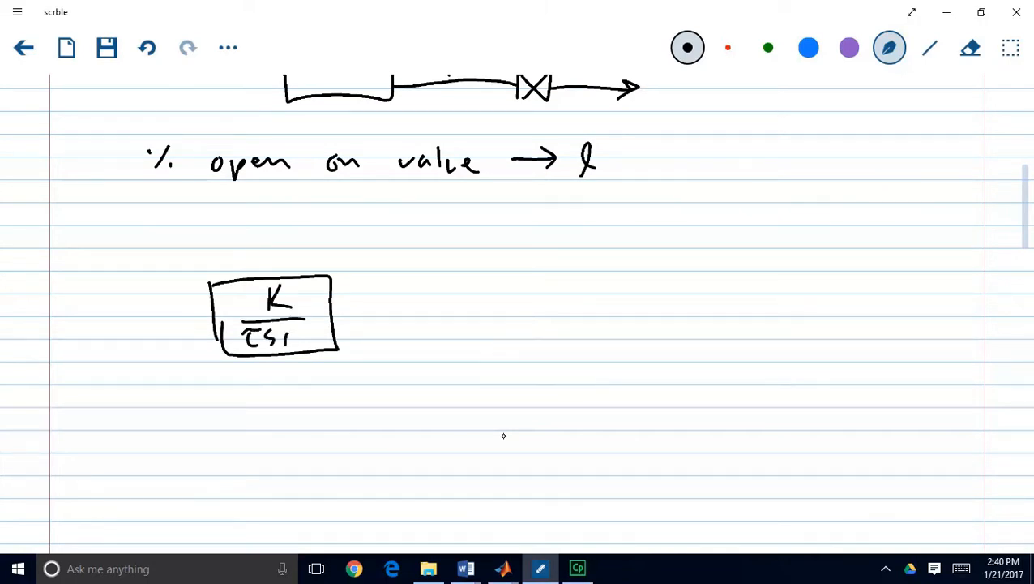
{"action": "left_click_drag", "start_coordinate": [291, 340], "coordinate": [305, 333]}
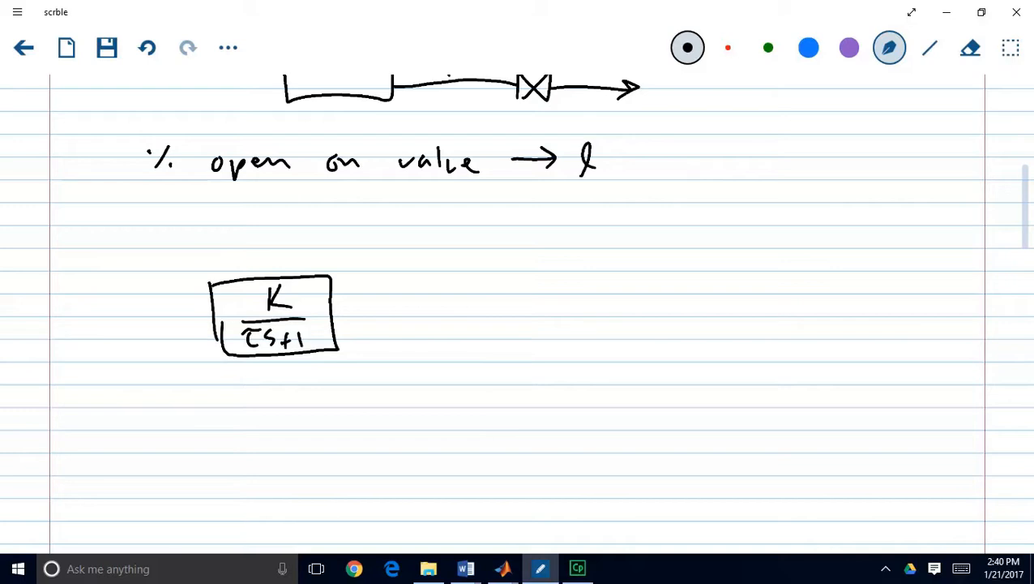
Add the input arrow labelled l, the output labelled Qin, and note K and τ = 30s
{"action": "left_click_drag", "start_coordinate": [117, 322], "coordinate": [211, 315]}
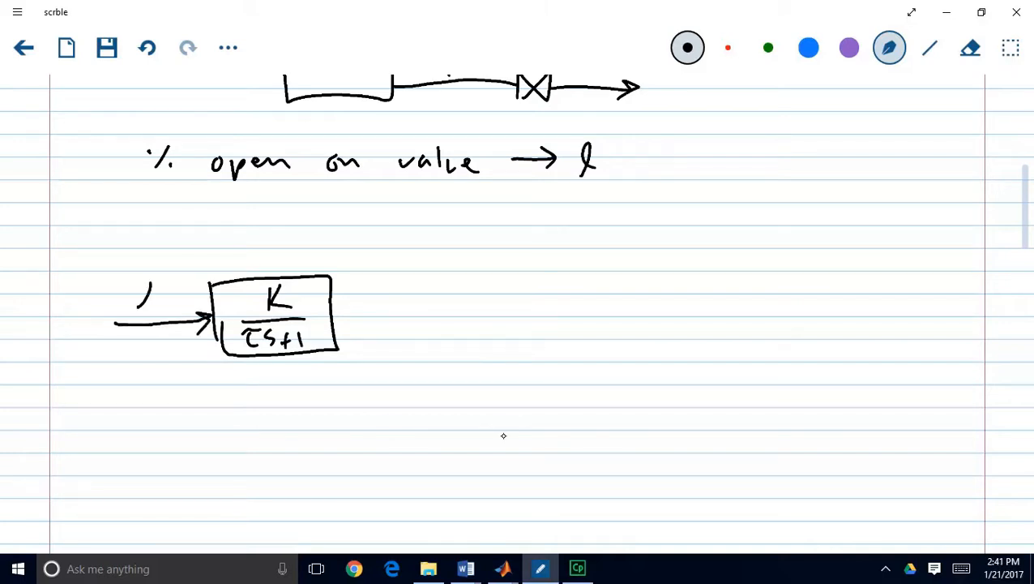
{"action": "left_click_drag", "start_coordinate": [337, 314], "coordinate": [435, 315]}
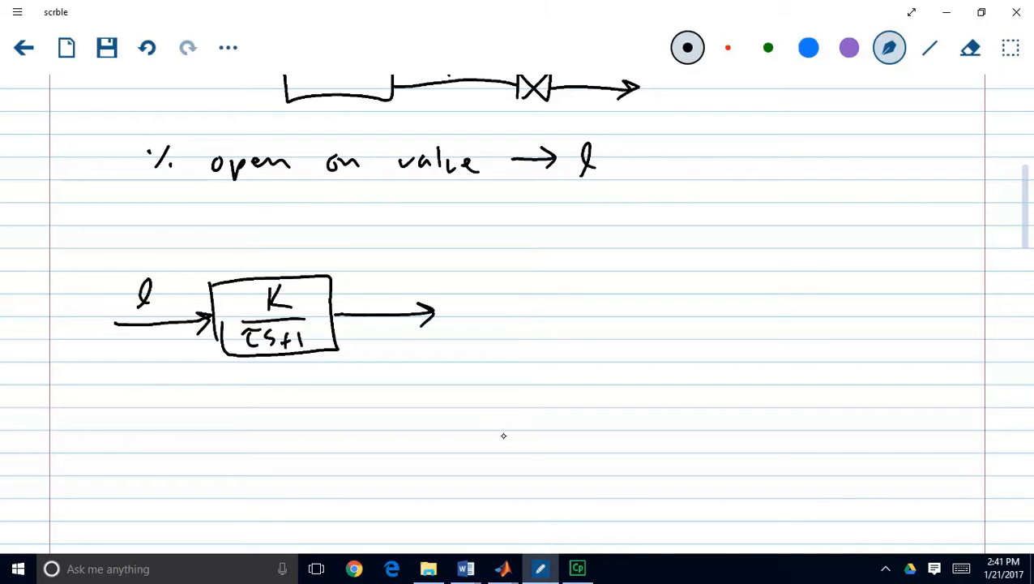
{"action": "left_click_drag", "start_coordinate": [376, 262], "coordinate": [402, 283]}
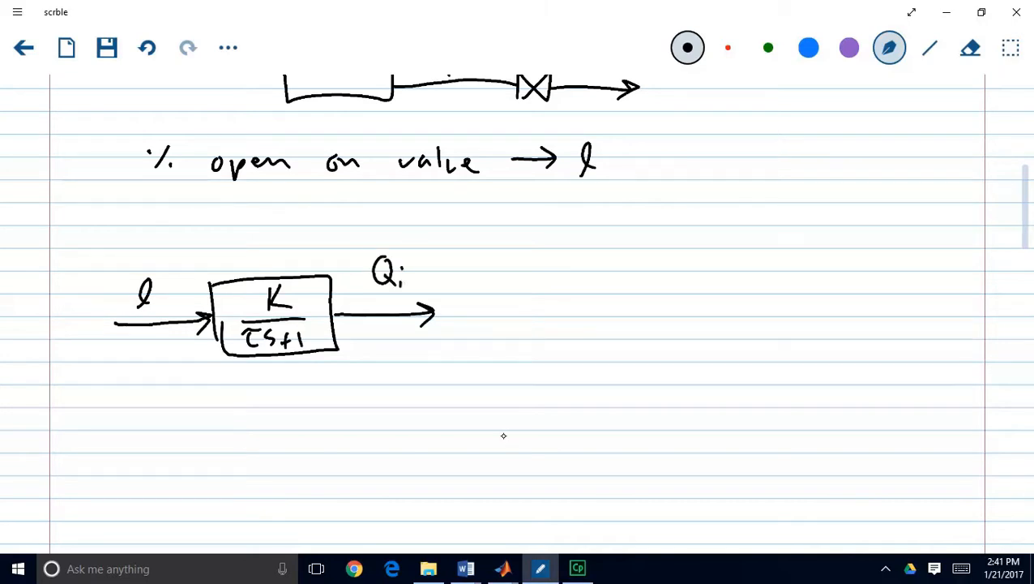
{"action": "left_click_drag", "start_coordinate": [404, 279], "coordinate": [421, 289]}
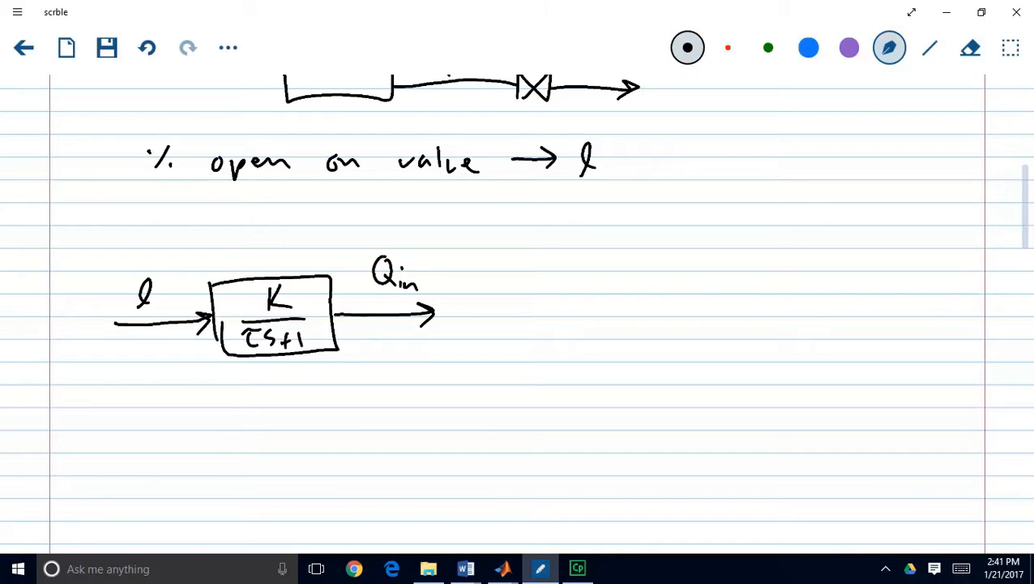
{"action": "mouse_move", "coordinate": [551, 511]}
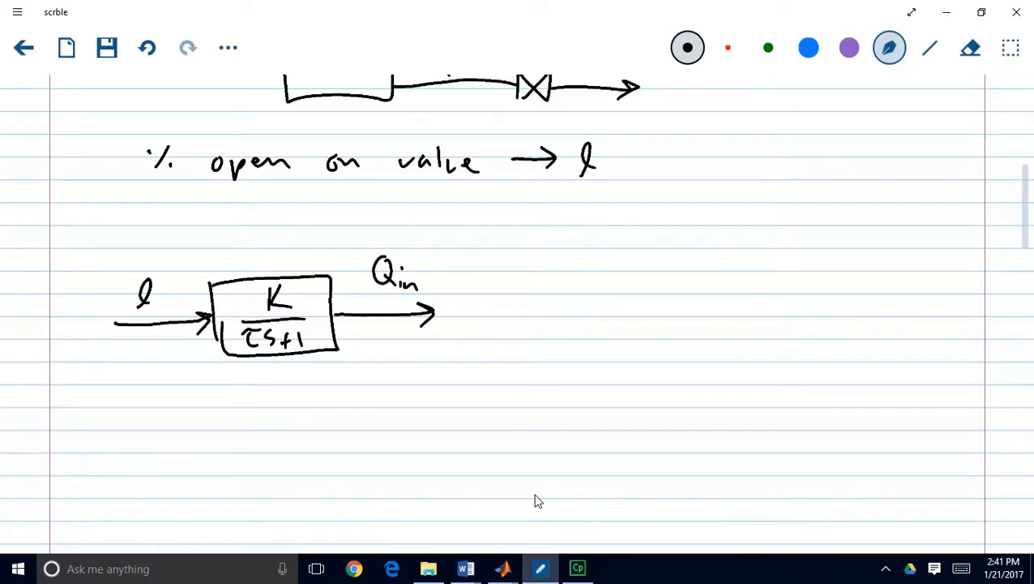
{"action": "left_click", "coordinate": [588, 350]}
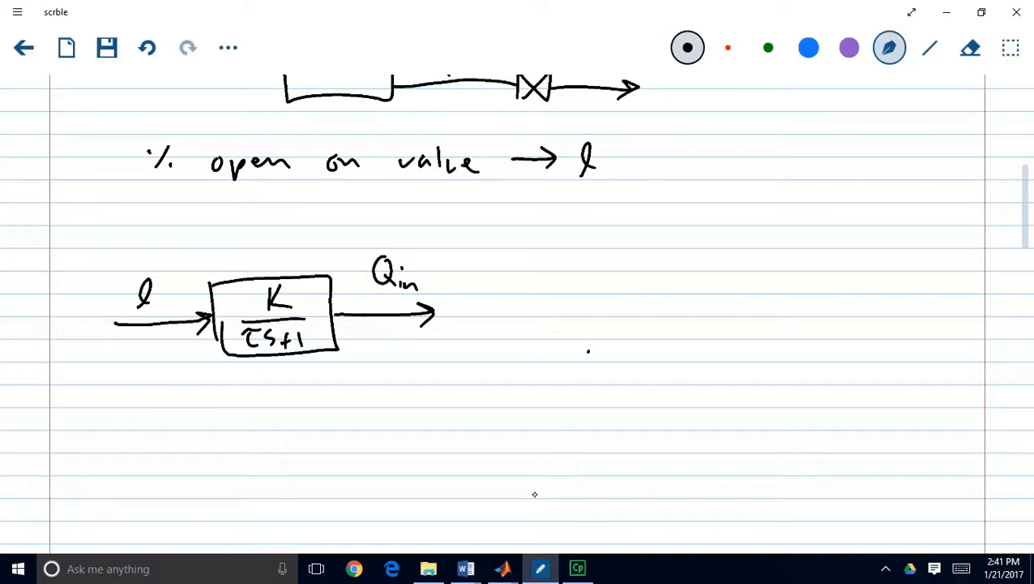
{"action": "left_click_drag", "start_coordinate": [576, 356], "coordinate": [648, 365]}
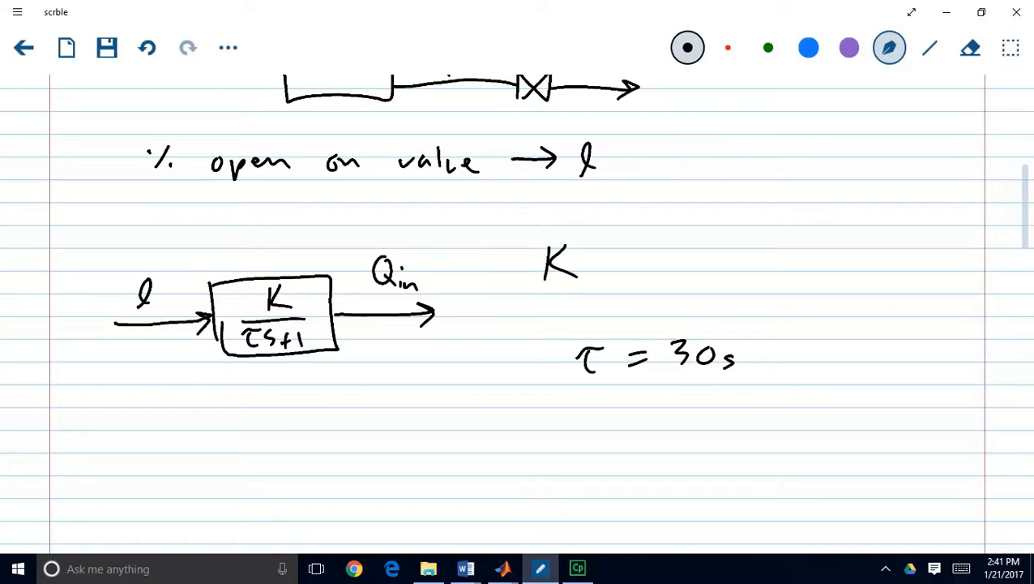
{"action": "mouse_move", "coordinate": [463, 567]}
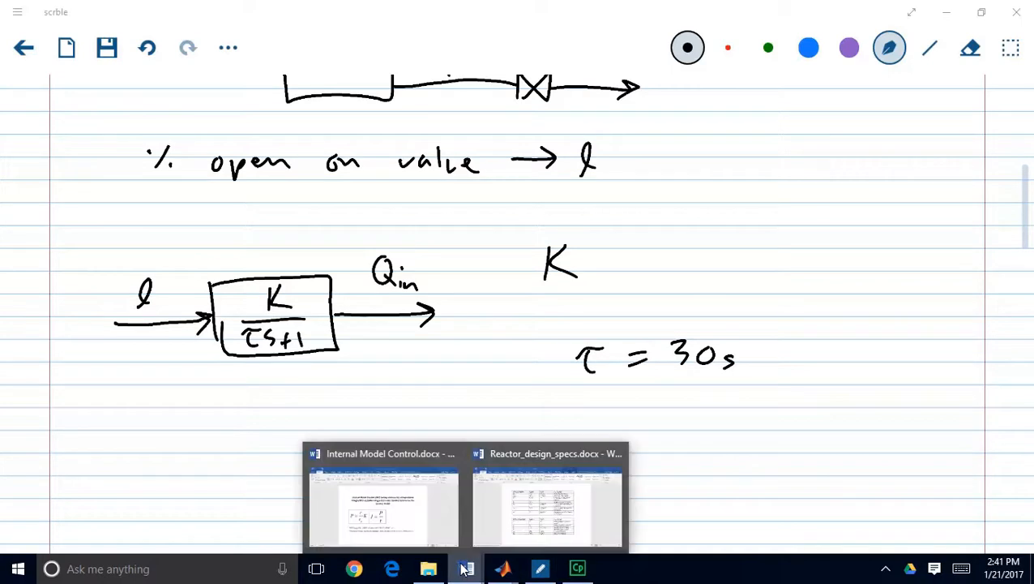
{"action": "left_click", "coordinate": [546, 494]}
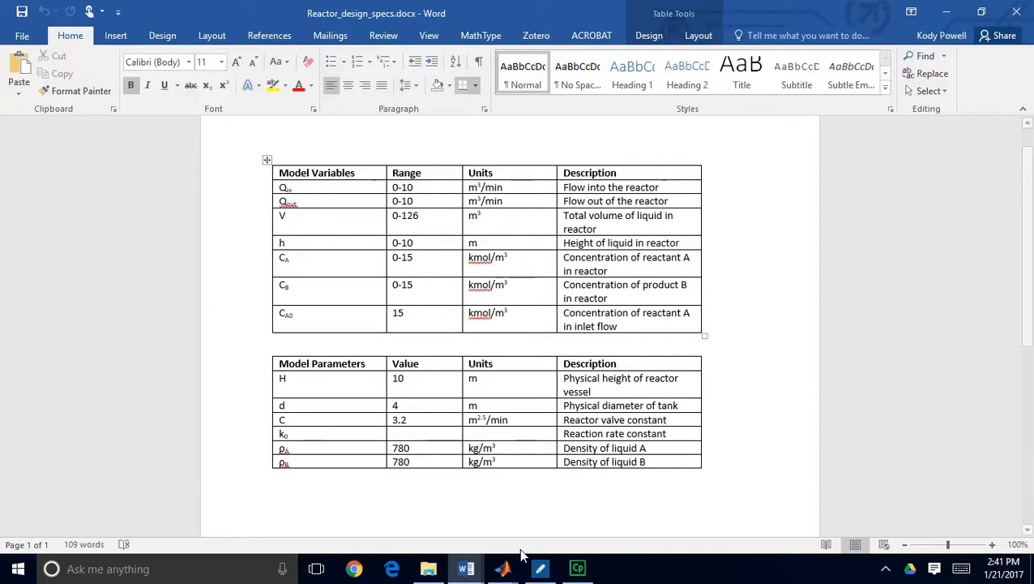
{"action": "left_click", "coordinate": [538, 567]}
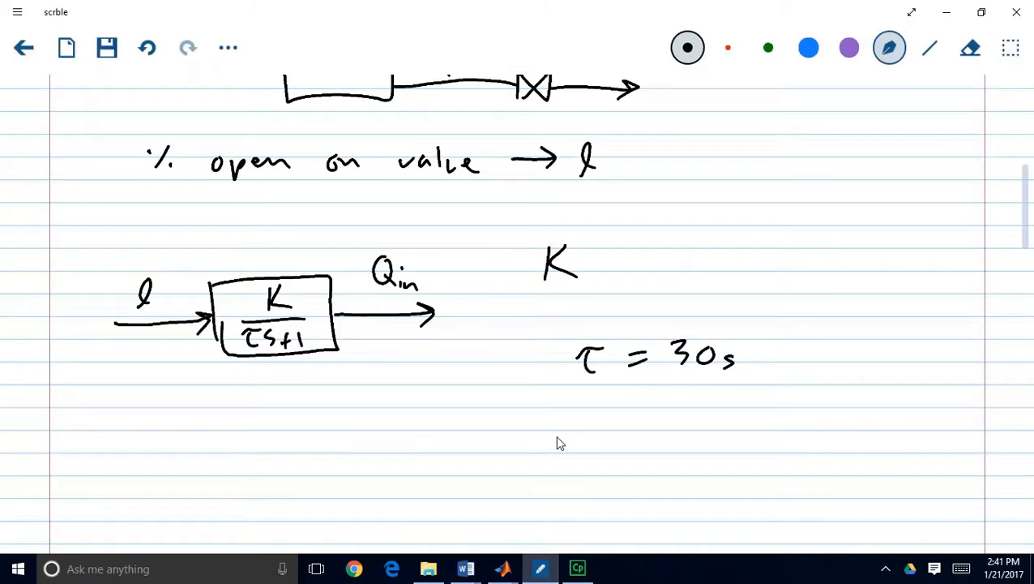
Write the gain calculation K = (10 m³/min)/(100%) = 0.1 beside τ = 30 s
{"action": "left_click_drag", "start_coordinate": [616, 251], "coordinate": [640, 263]}
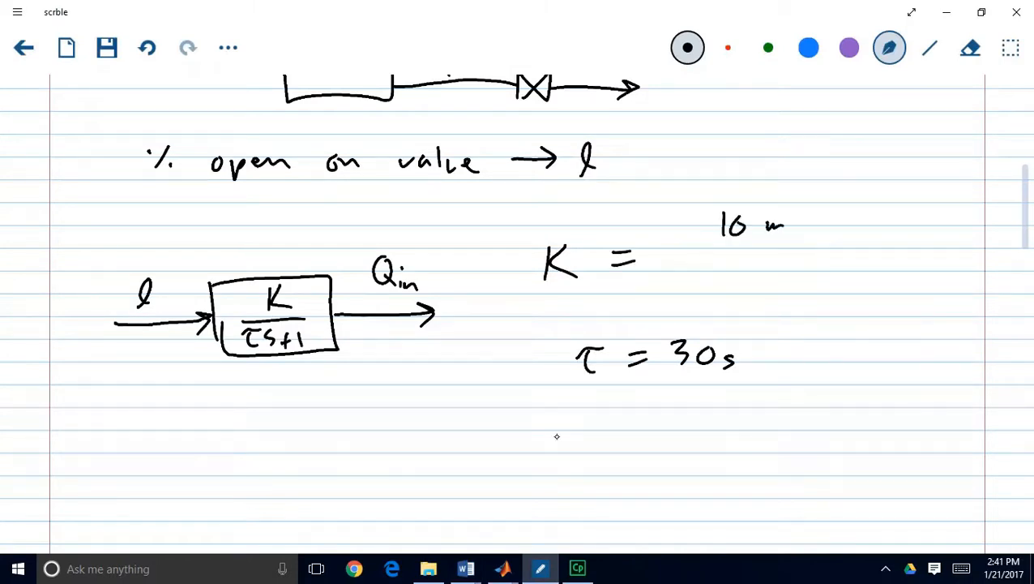
{"action": "type", "text": "m³/min"}
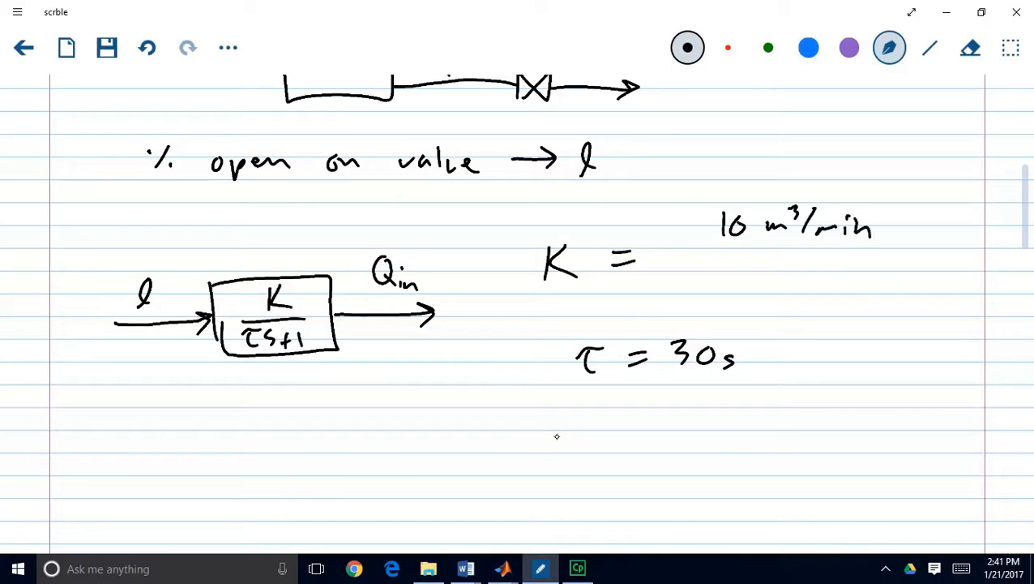
{"action": "left_click_drag", "start_coordinate": [722, 253], "coordinate": [879, 246]}
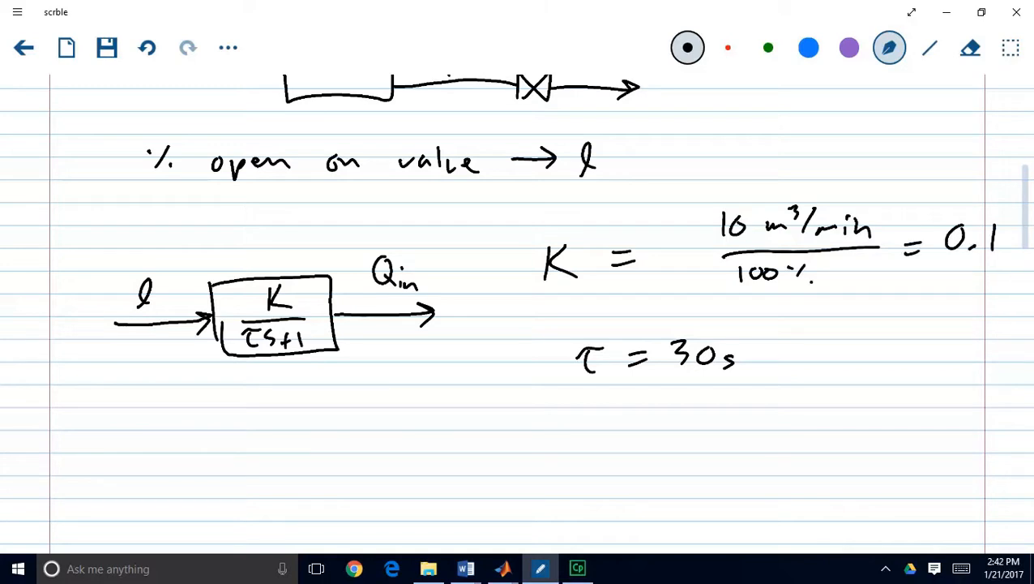
{"action": "mouse_move", "coordinate": [503, 496]}
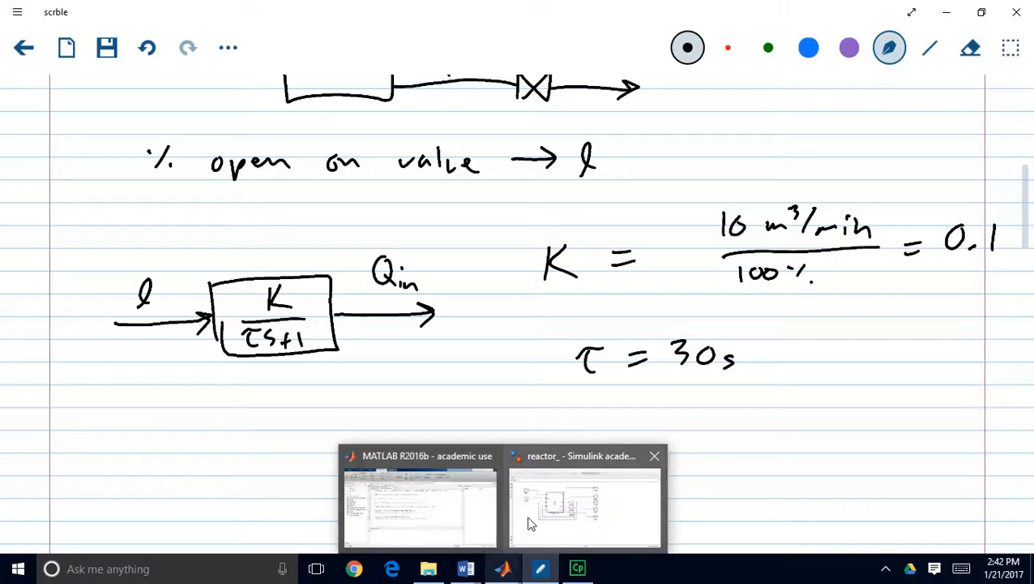
Add a Transfer Fcn block from the library in place of the Step and wire it to Qin
{"action": "left_click", "coordinate": [583, 502]}
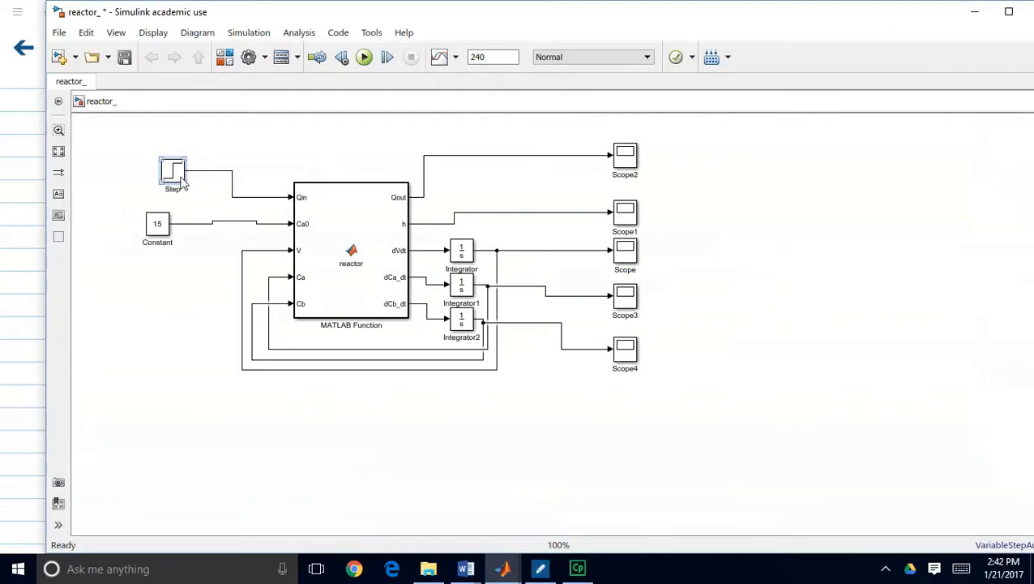
{"action": "left_click", "coordinate": [172, 172]}
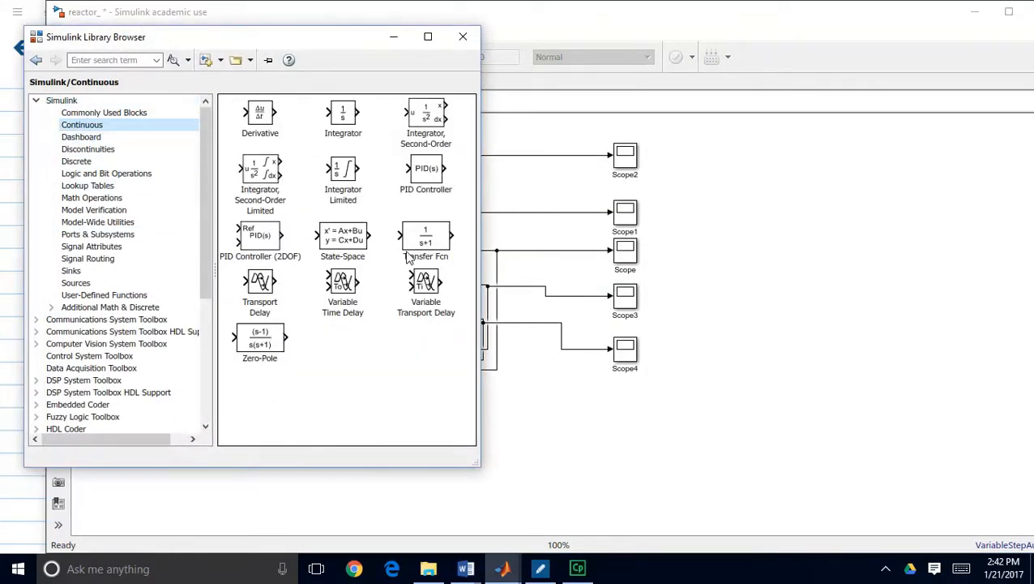
{"action": "left_click", "coordinate": [425, 240]}
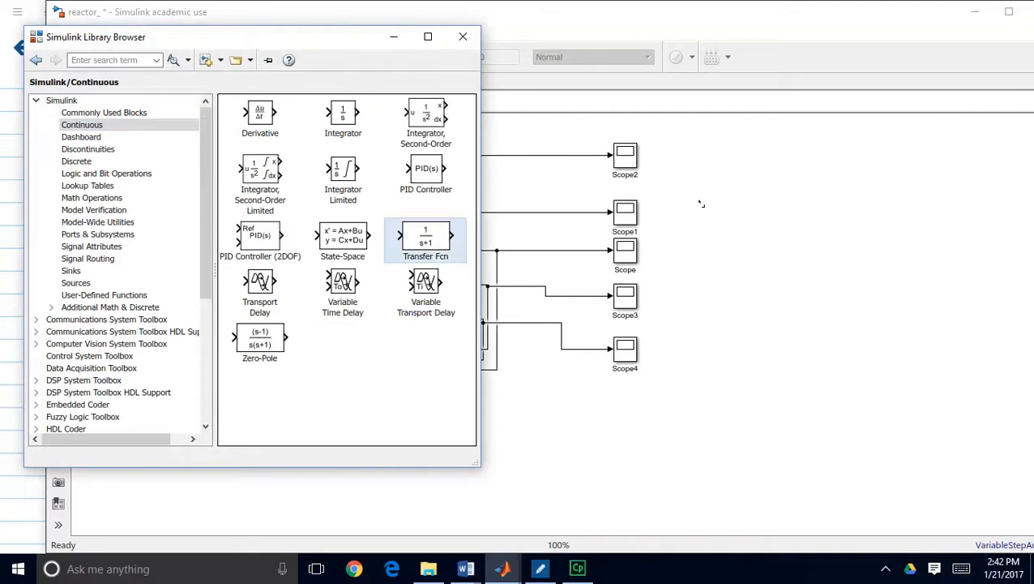
{"action": "left_click", "coordinate": [464, 35]}
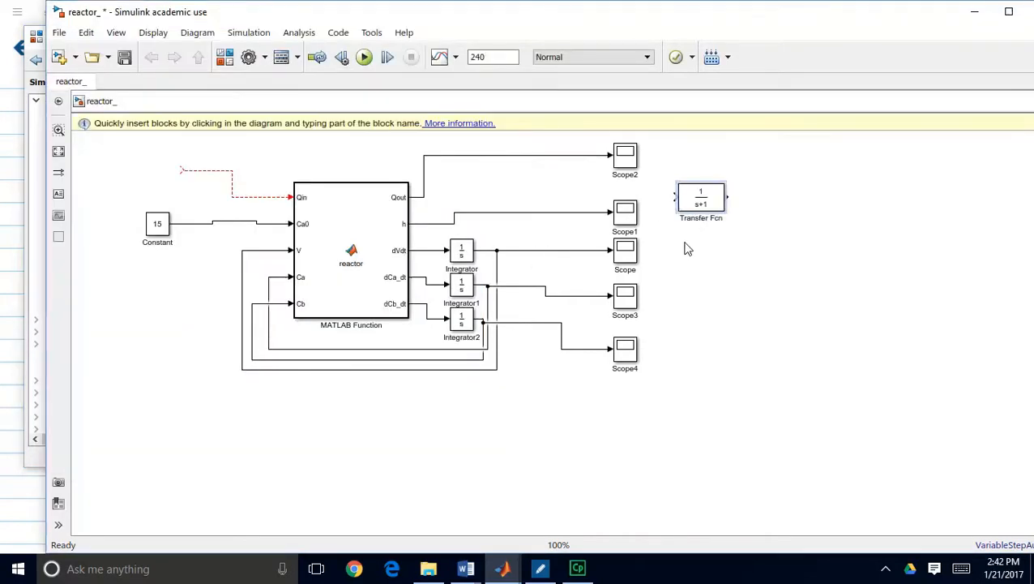
{"action": "left_click_drag", "start_coordinate": [700, 198], "coordinate": [157, 175]}
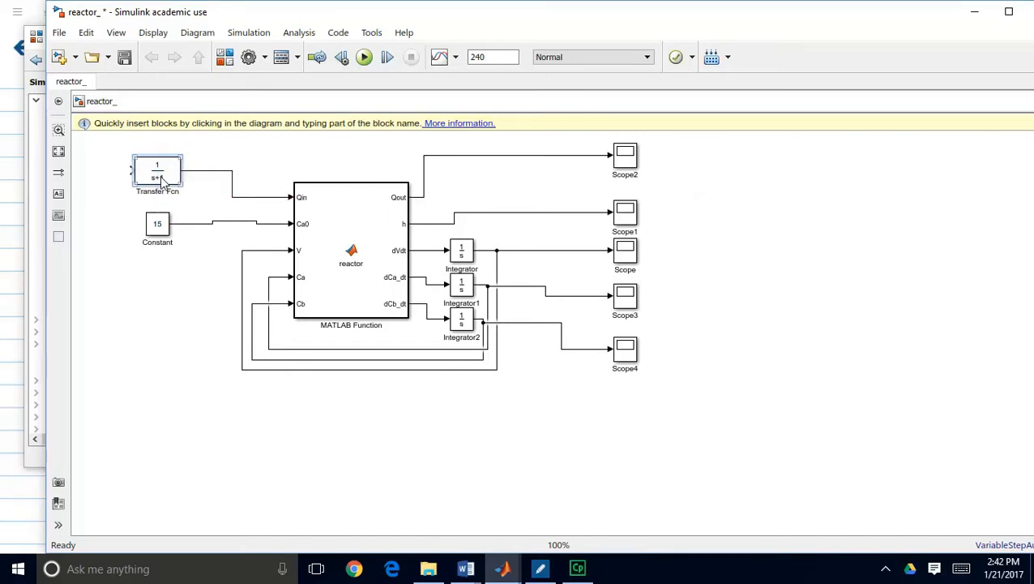
{"action": "left_click_drag", "start_coordinate": [157, 171], "coordinate": [191, 172]}
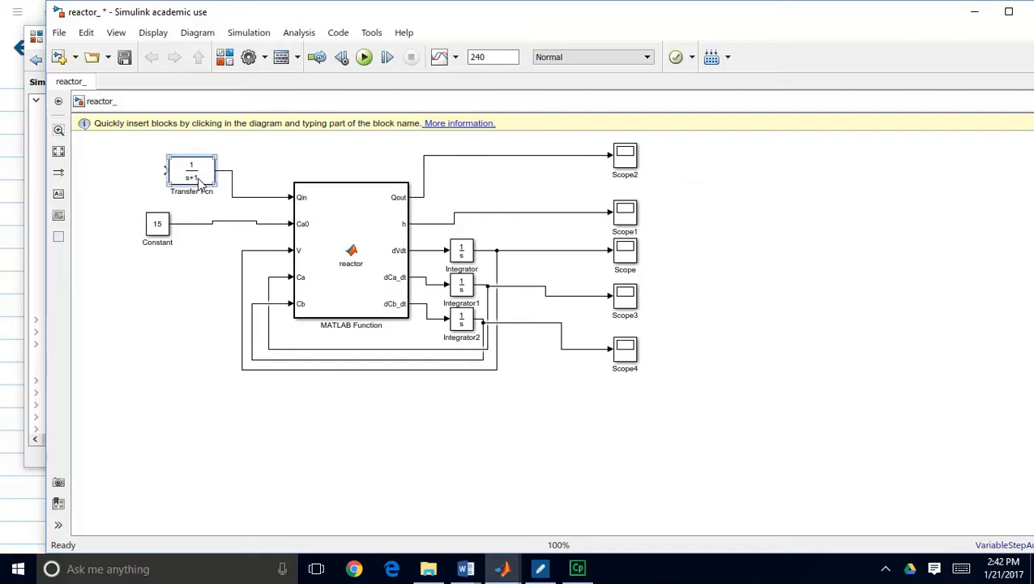
Set the Transfer Fcn to numerator [0.1] and denominator [0.5 1]
{"action": "double_click", "coordinate": [192, 171]}
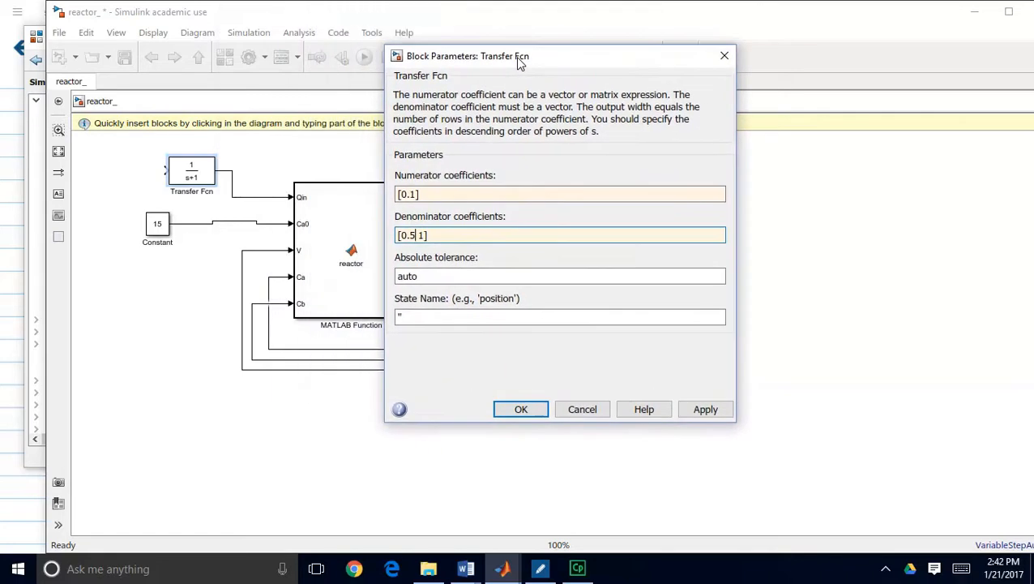
{"action": "mouse_move", "coordinate": [492, 145]}
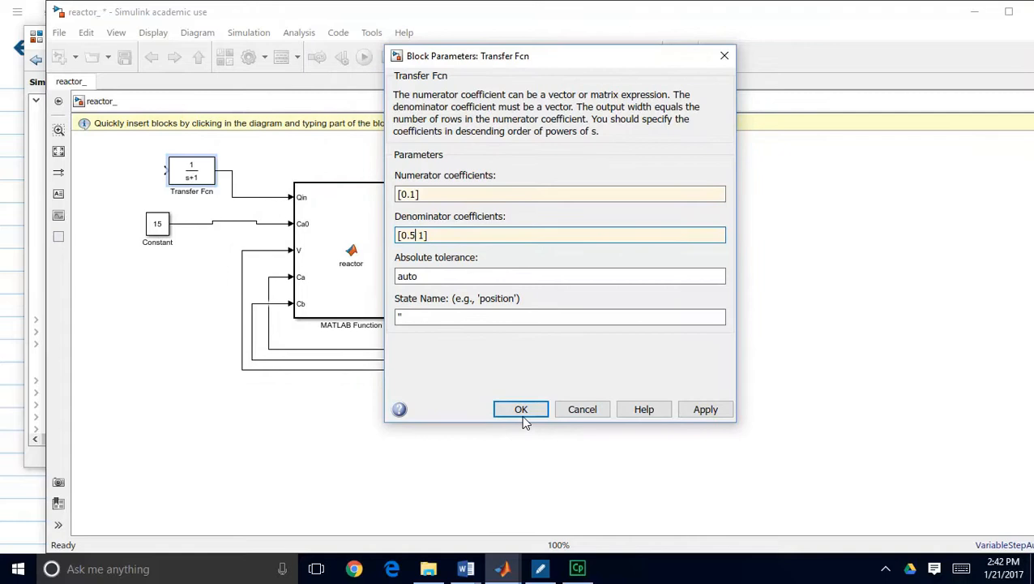
{"action": "left_click", "coordinate": [520, 409]}
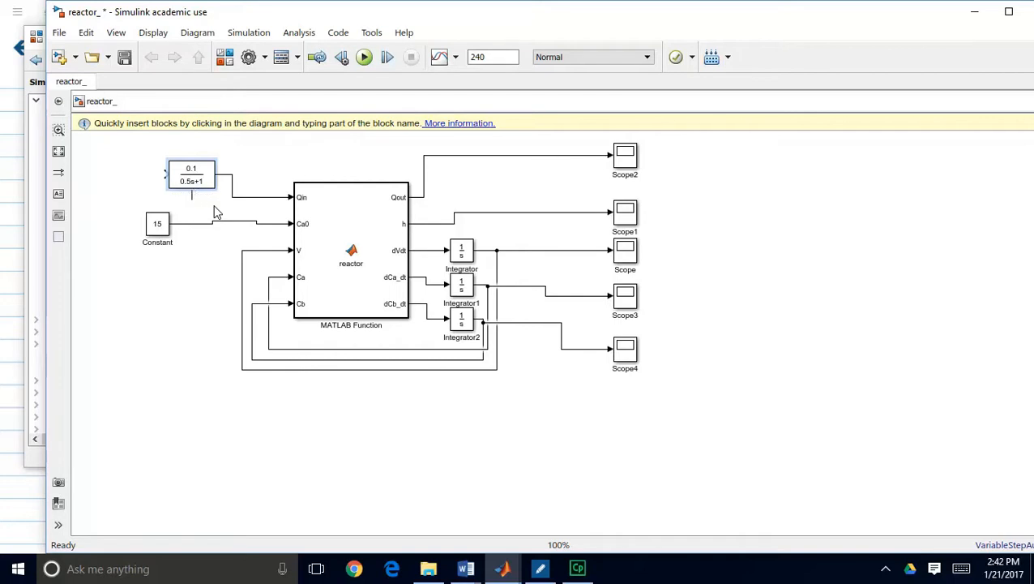
Rename the transfer function block to 'Inlet flow valve'
{"action": "type", "text": "Valve"}
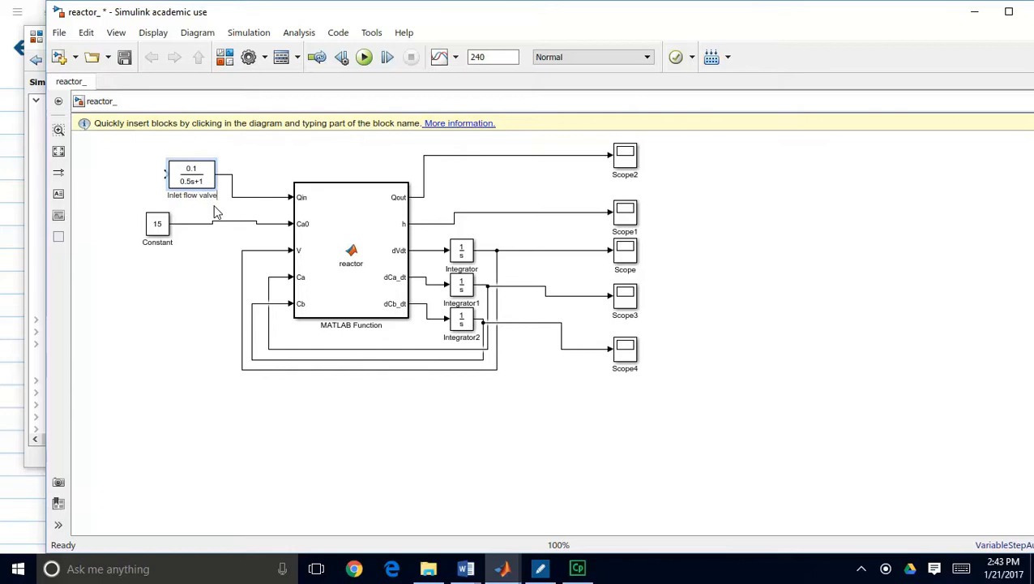
{"action": "left_click", "coordinate": [191, 175]}
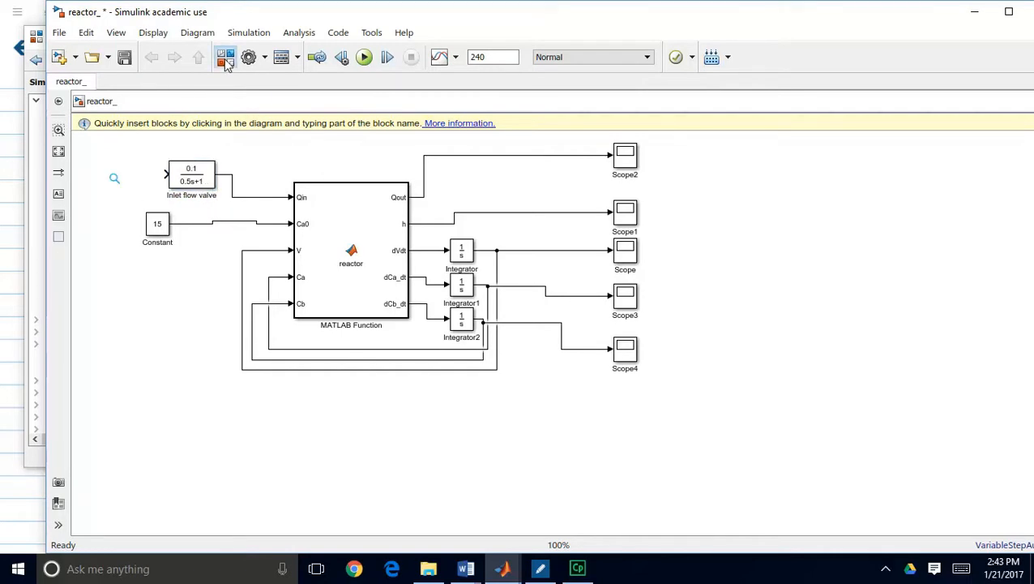
Add a Step block from the Sources library to drive the inlet flow valve input
{"action": "left_click", "coordinate": [225, 57]}
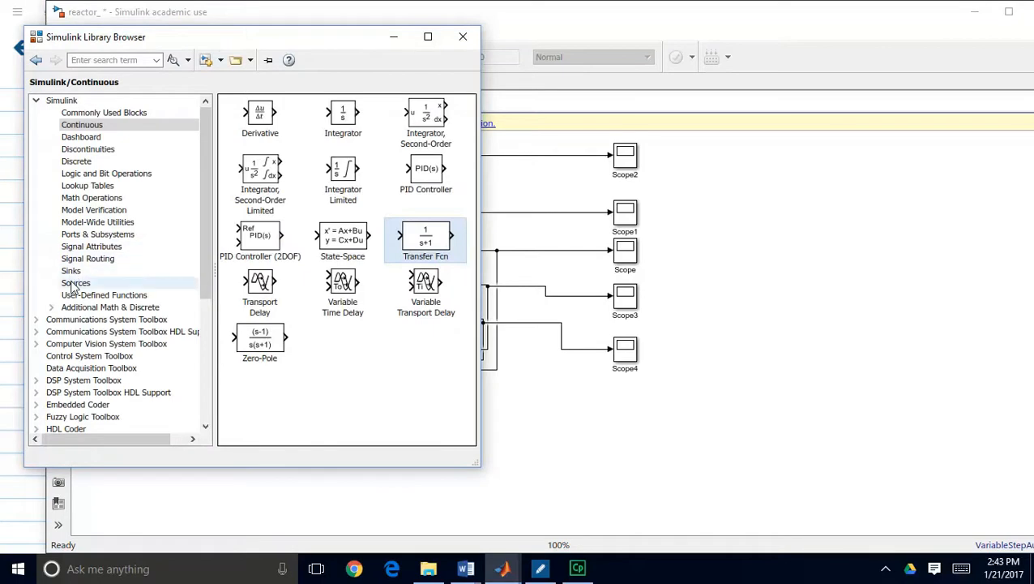
{"action": "left_click", "coordinate": [76, 282]}
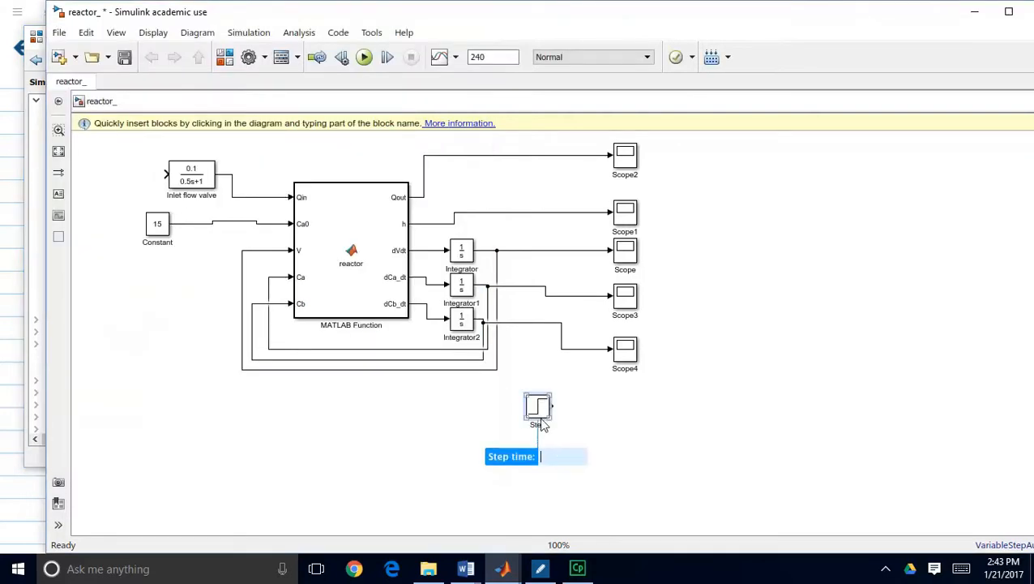
{"action": "left_click_drag", "start_coordinate": [538, 405], "coordinate": [129, 175]}
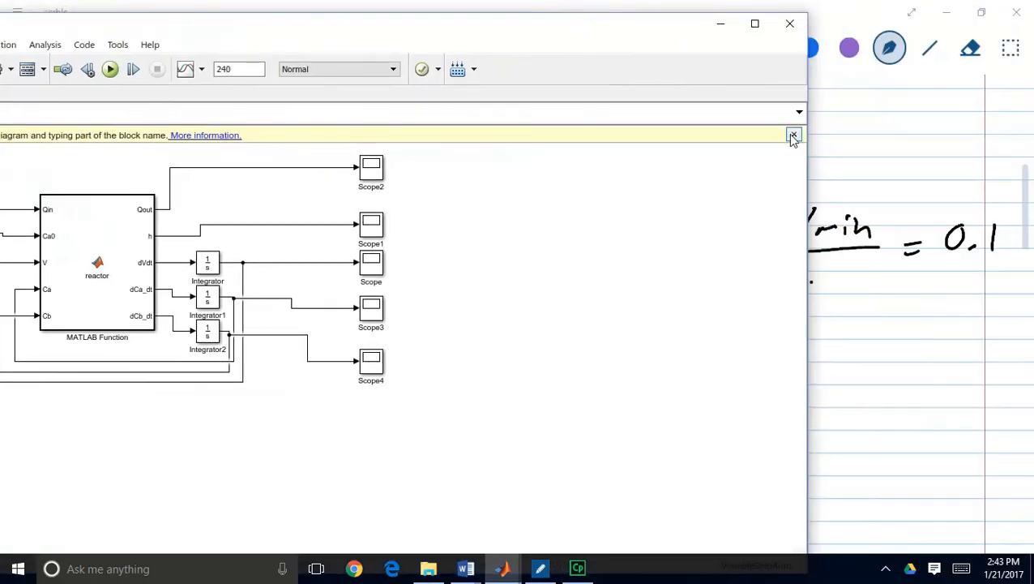
{"action": "left_click", "coordinate": [794, 136]}
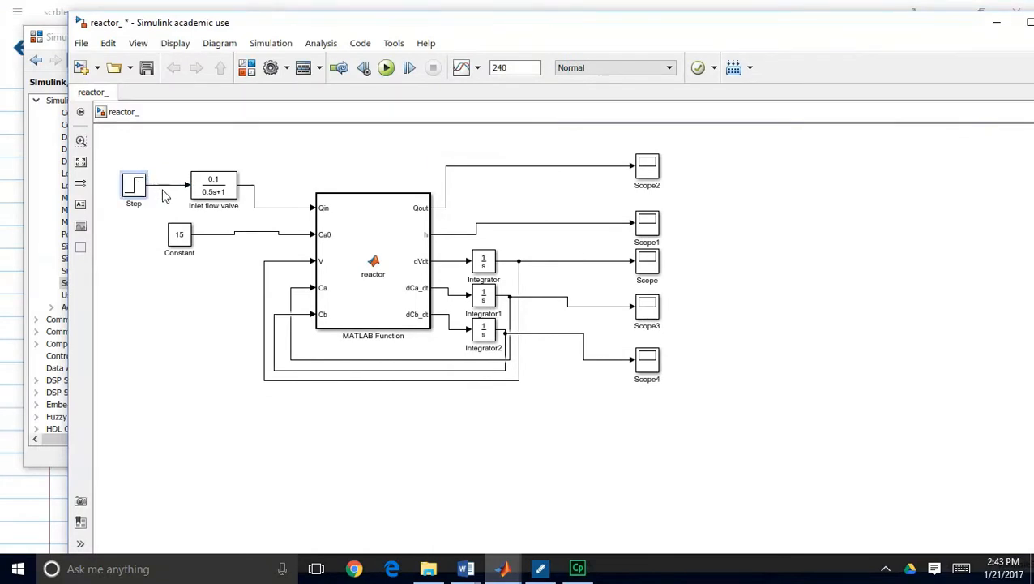
Set the simulation stop time to 30 s
{"action": "double_click", "coordinate": [133, 184]}
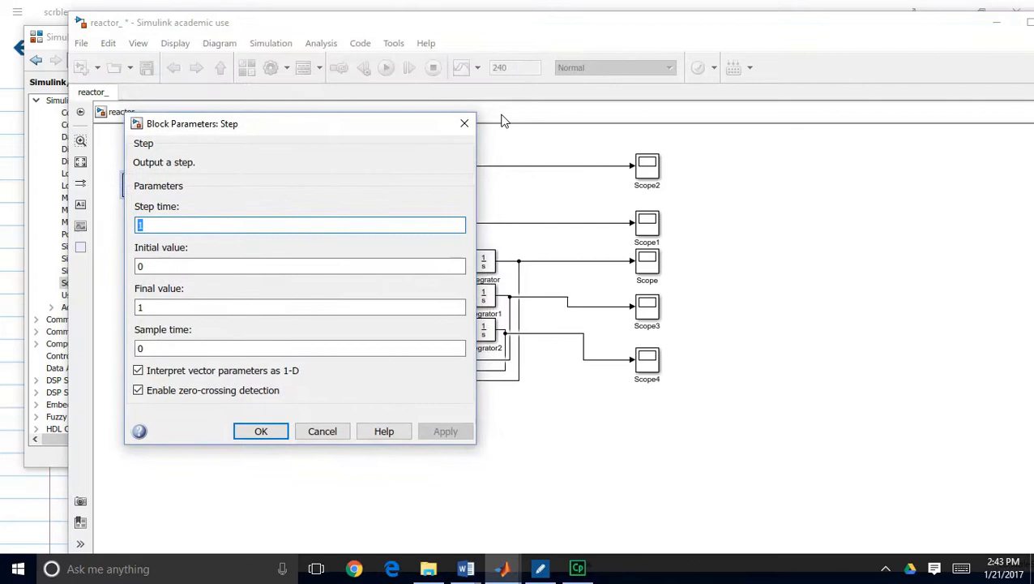
{"action": "left_click", "coordinate": [260, 431]}
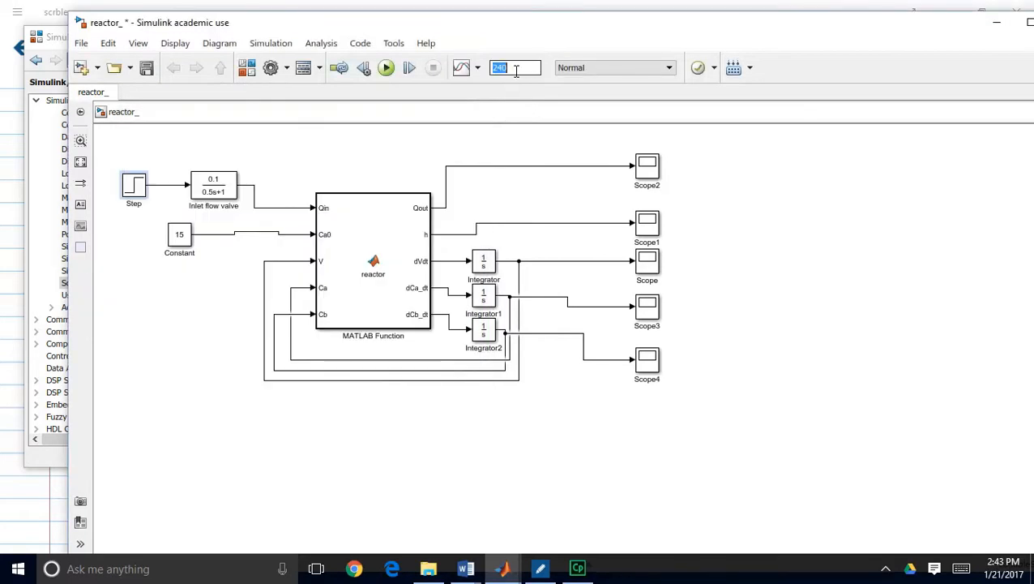
{"action": "type", "text": "120"}
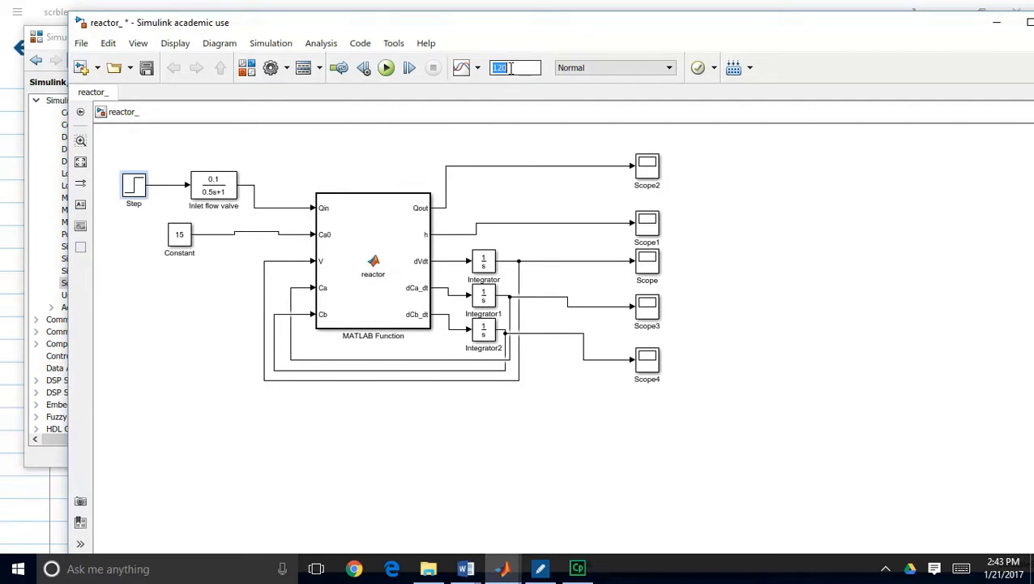
{"action": "type", "text": "30"}
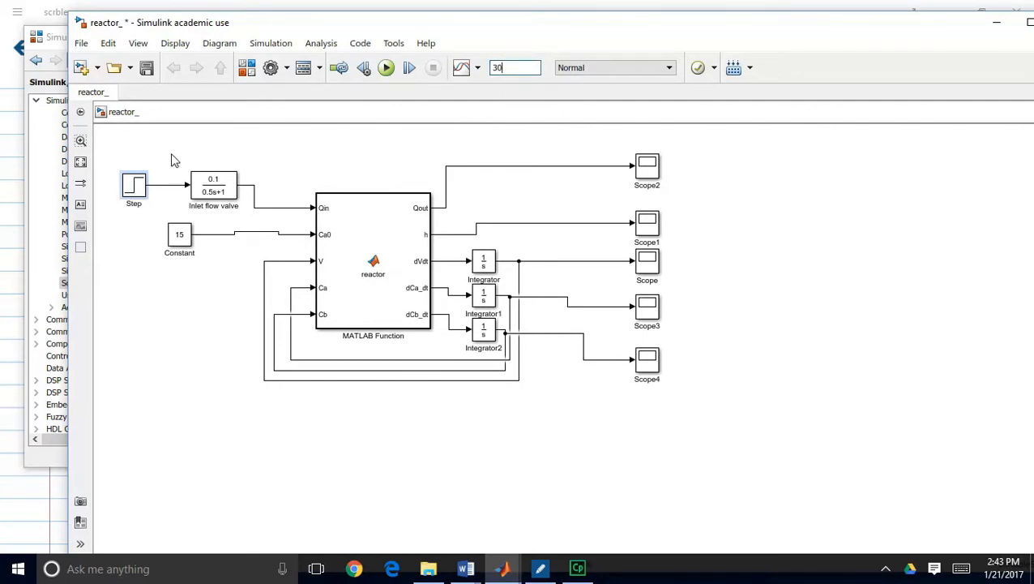
Configure the Step to rise from 60 to 80 at step time 15
{"action": "double_click", "coordinate": [133, 181]}
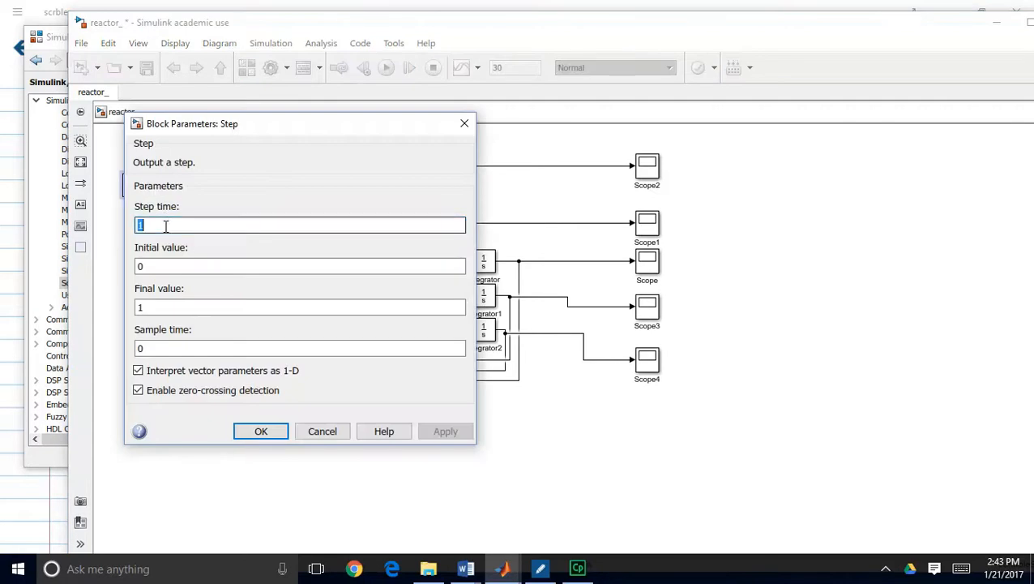
{"action": "type", "text": "15"}
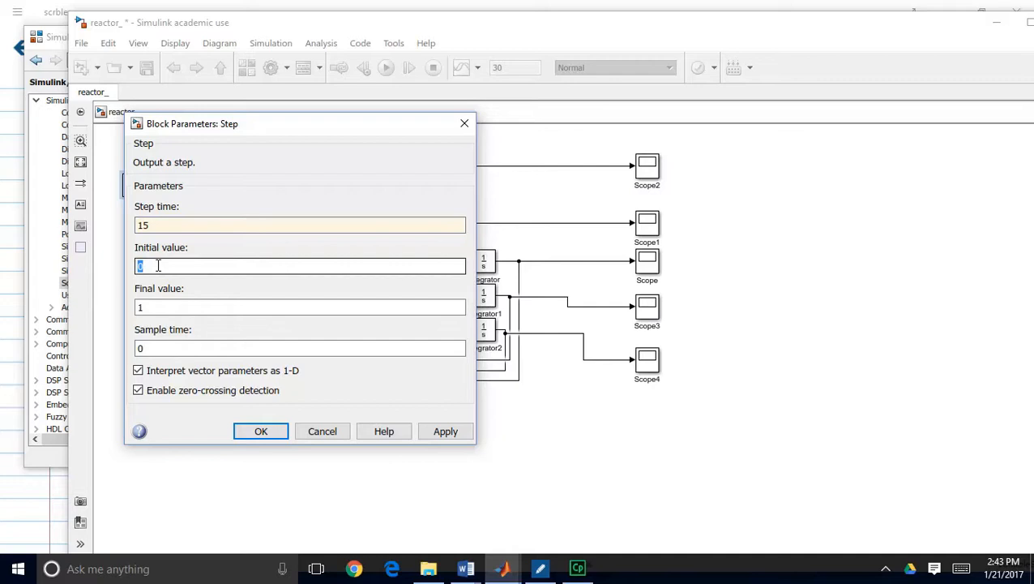
{"action": "type", "text": "60"}
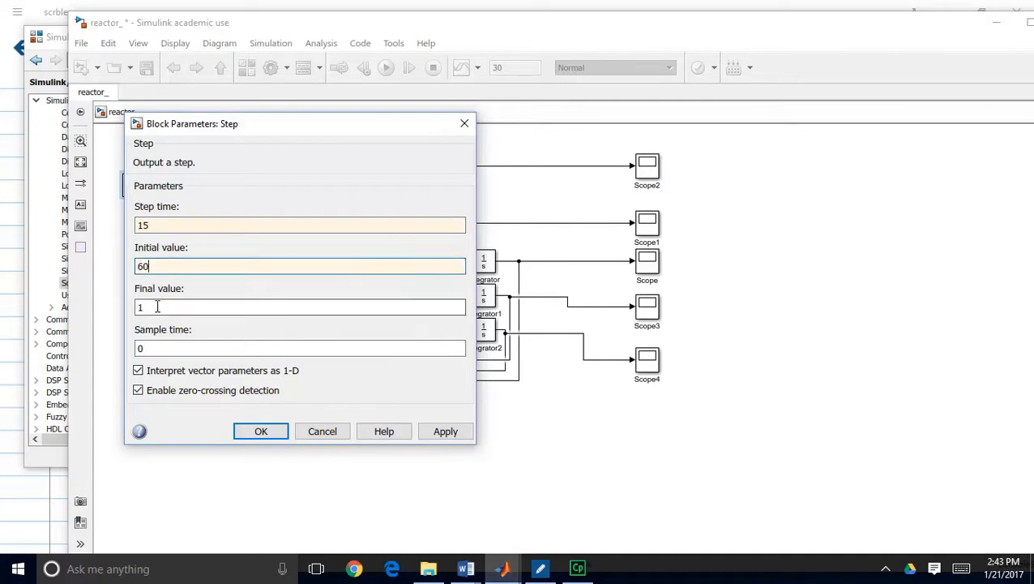
{"action": "type", "text": "80"}
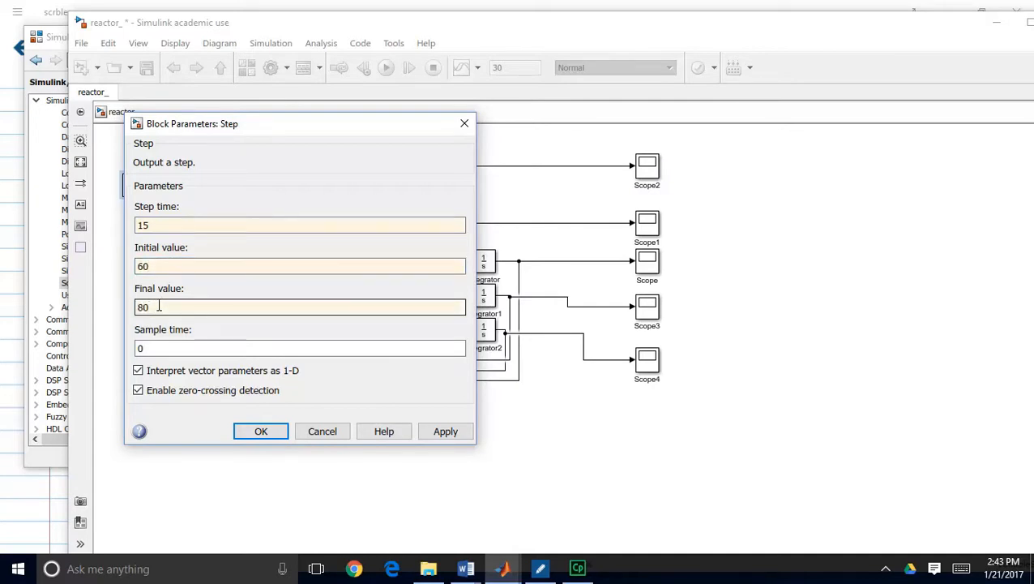
{"action": "left_click", "coordinate": [300, 266]}
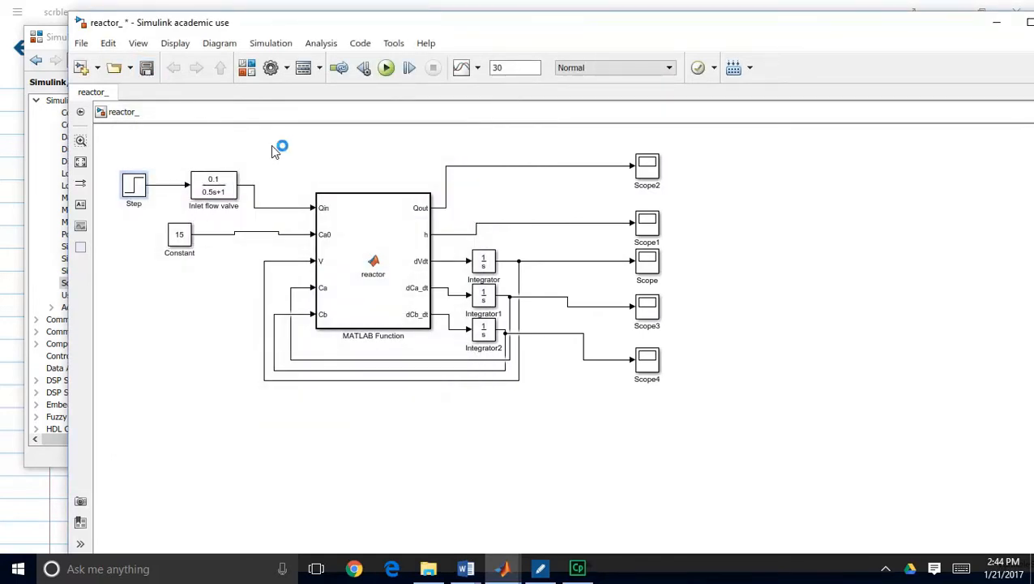
Copy an existing Scope and place it to monitor the Qin line
{"action": "left_click", "coordinate": [647, 166]}
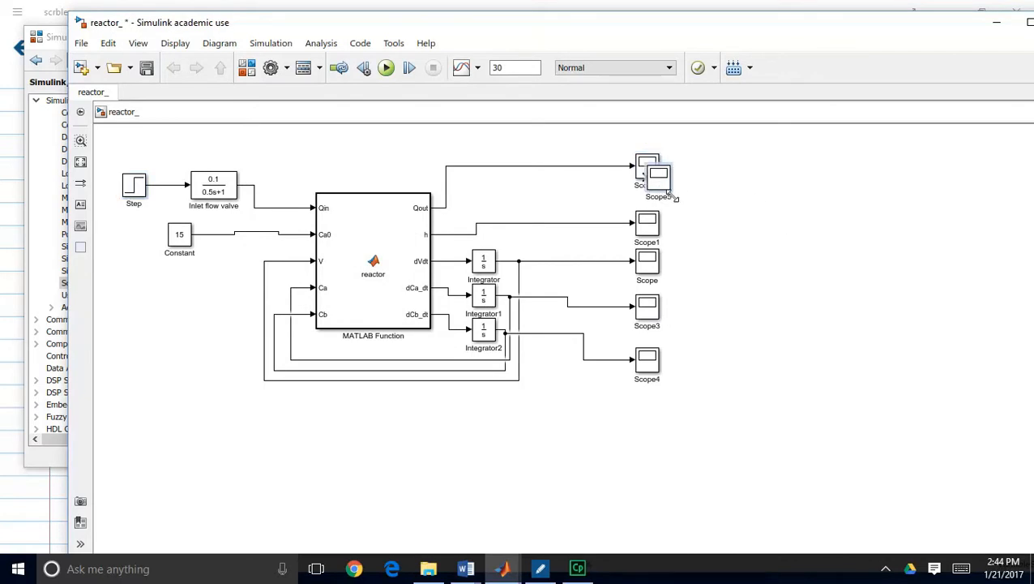
{"action": "left_click_drag", "start_coordinate": [656, 170], "coordinate": [334, 166]}
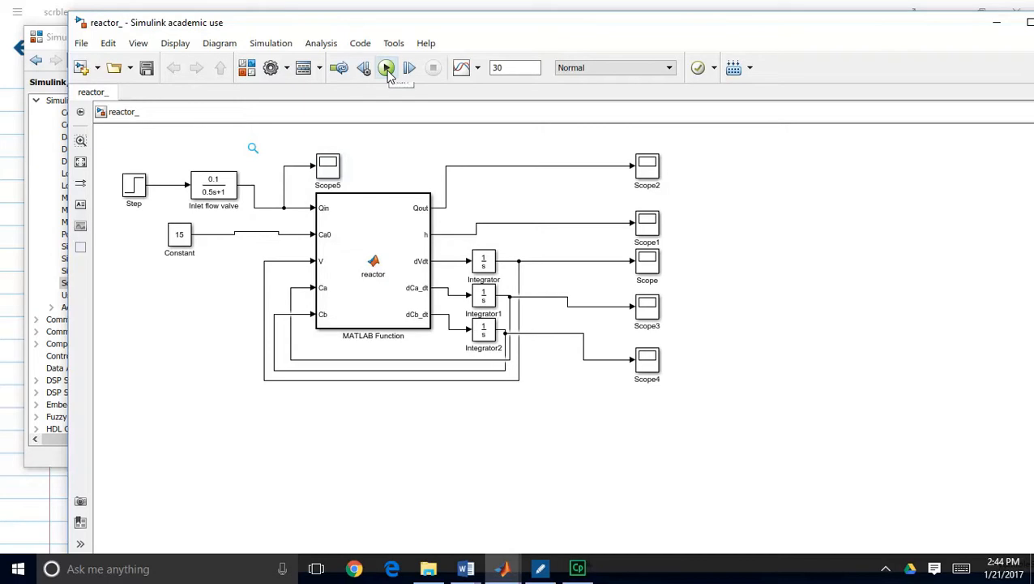
Run the simulation, which fails with undefined parameter 'C', and close the error report
{"action": "left_click", "coordinate": [386, 68]}
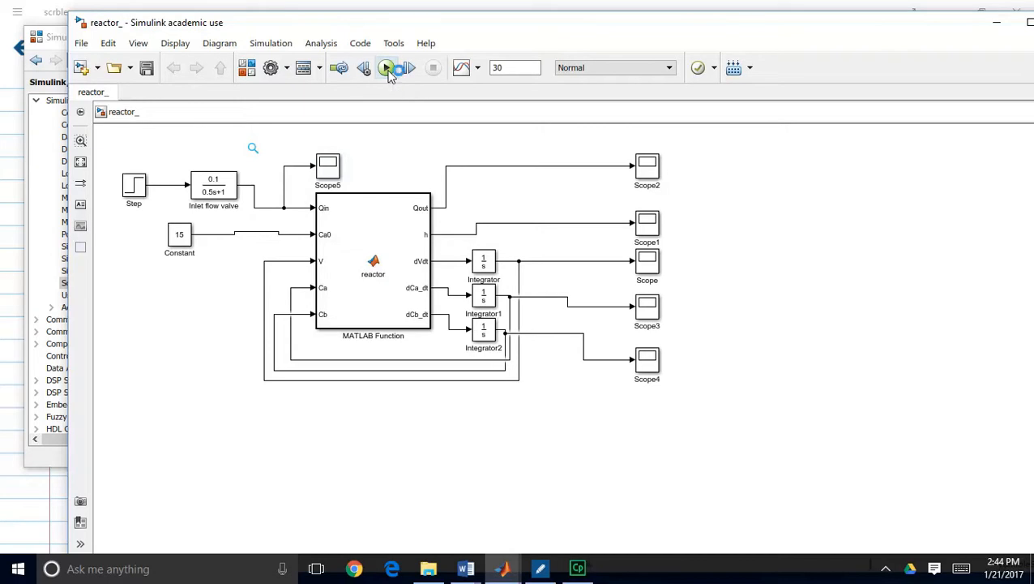
{"action": "left_click", "coordinate": [386, 68]}
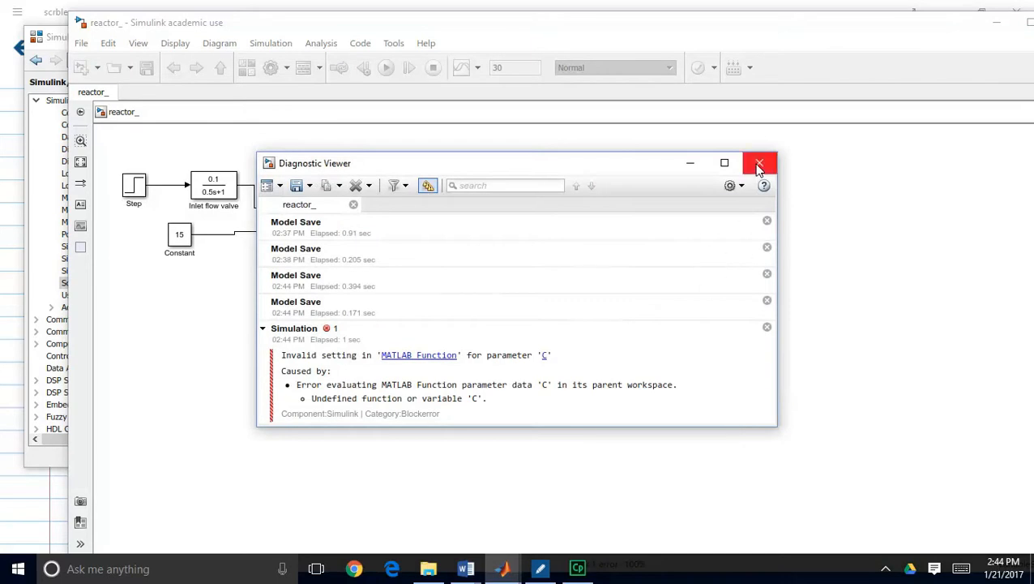
{"action": "left_click", "coordinate": [758, 162]}
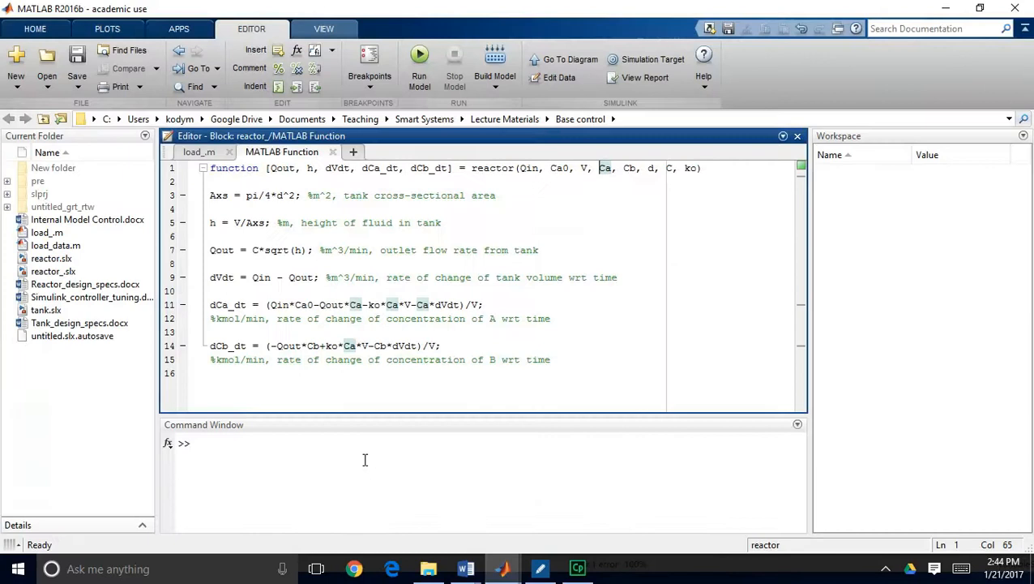
Run load_data.m, dismissing the current-folder warning, so d, C and ko are defined, then return to the model
{"action": "left_click", "coordinate": [197, 152]}
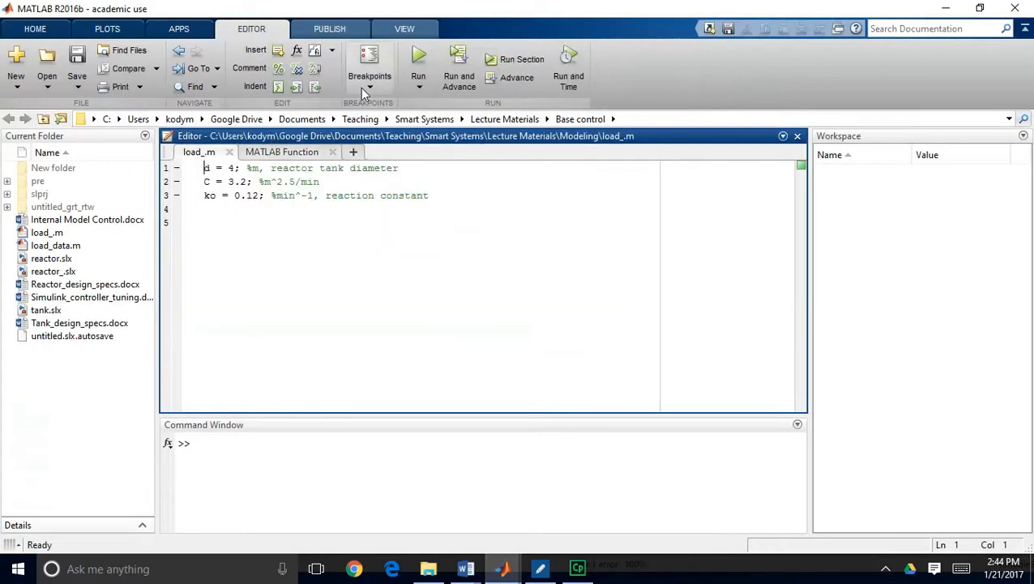
{"action": "left_click", "coordinate": [418, 58]}
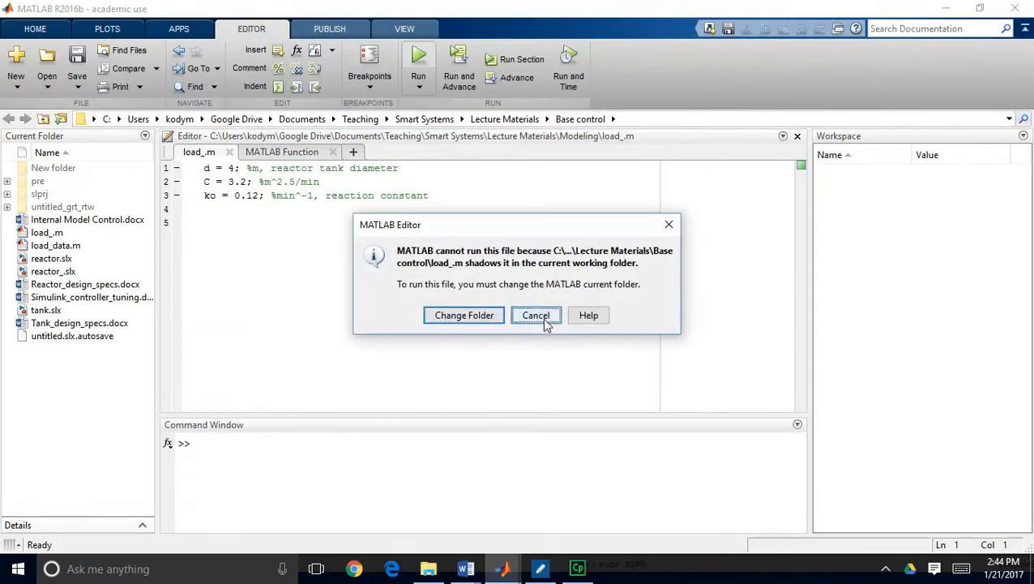
{"action": "left_click", "coordinate": [535, 314]}
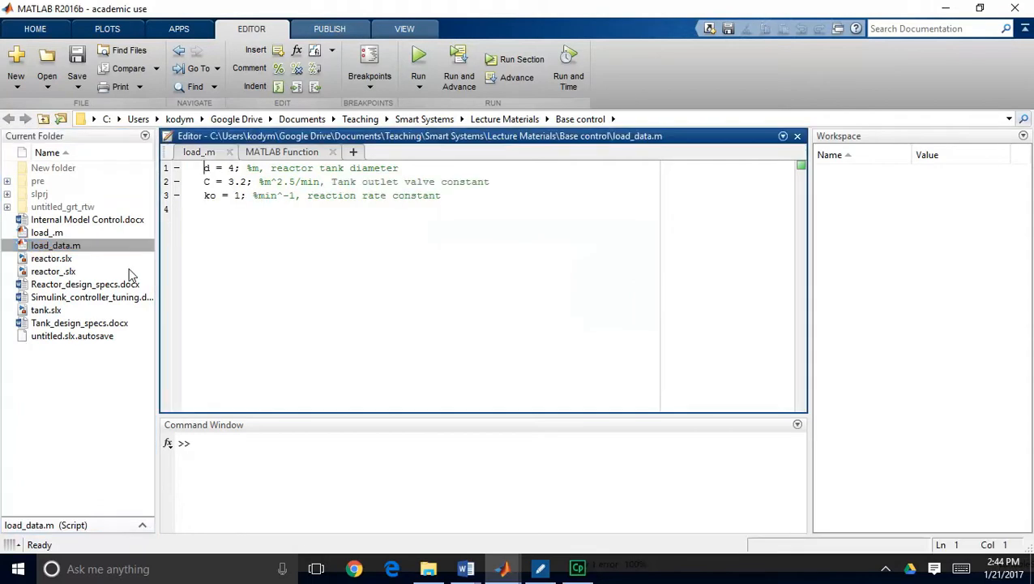
{"action": "left_click", "coordinate": [418, 65]}
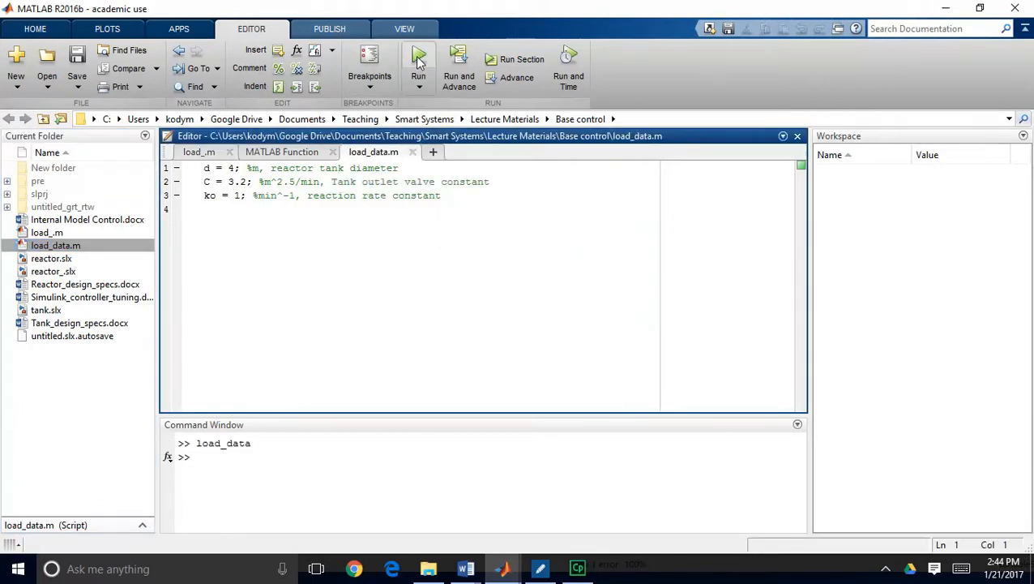
{"action": "left_click", "coordinate": [419, 59]}
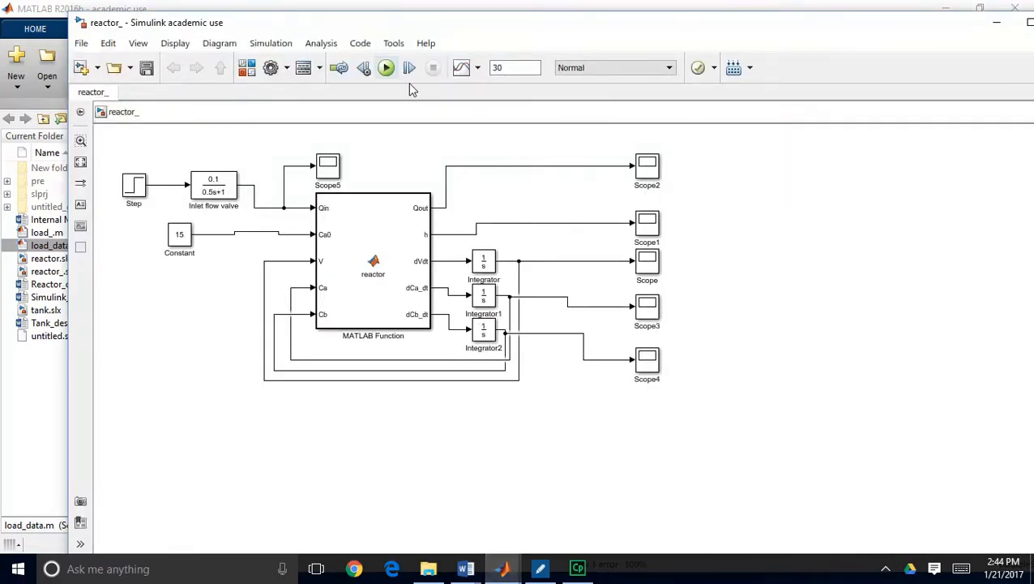
Simulate the reactor model and bring up Scope5's inlet flow-rate trace
{"action": "left_click", "coordinate": [386, 68]}
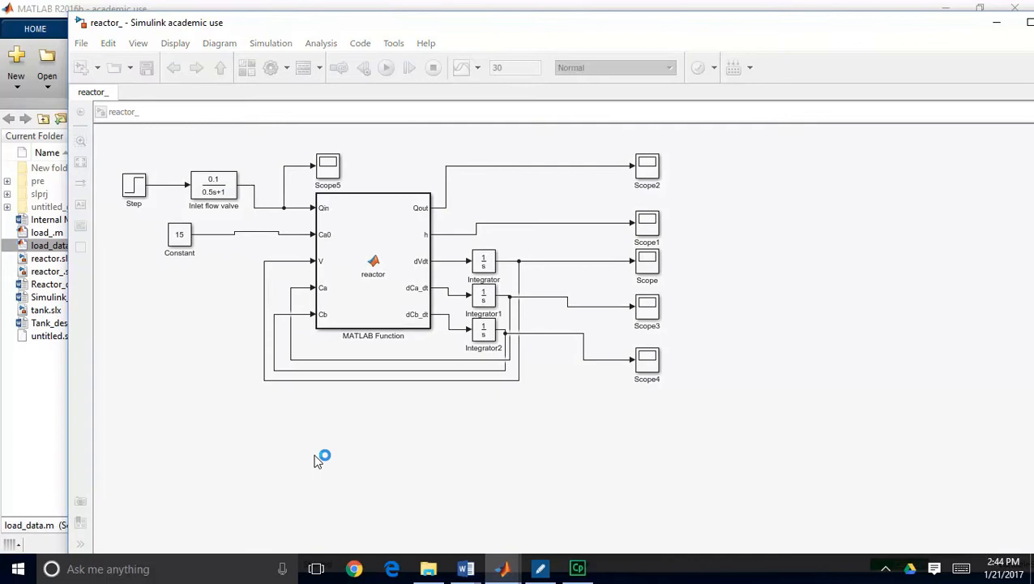
{"action": "mouse_move", "coordinate": [306, 450]}
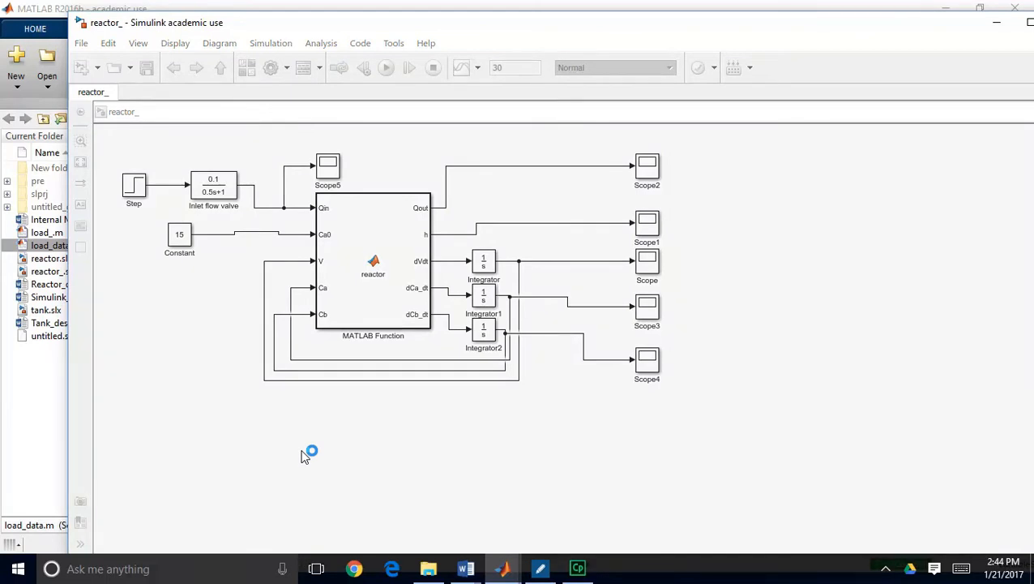
{"action": "left_click", "coordinate": [409, 68]}
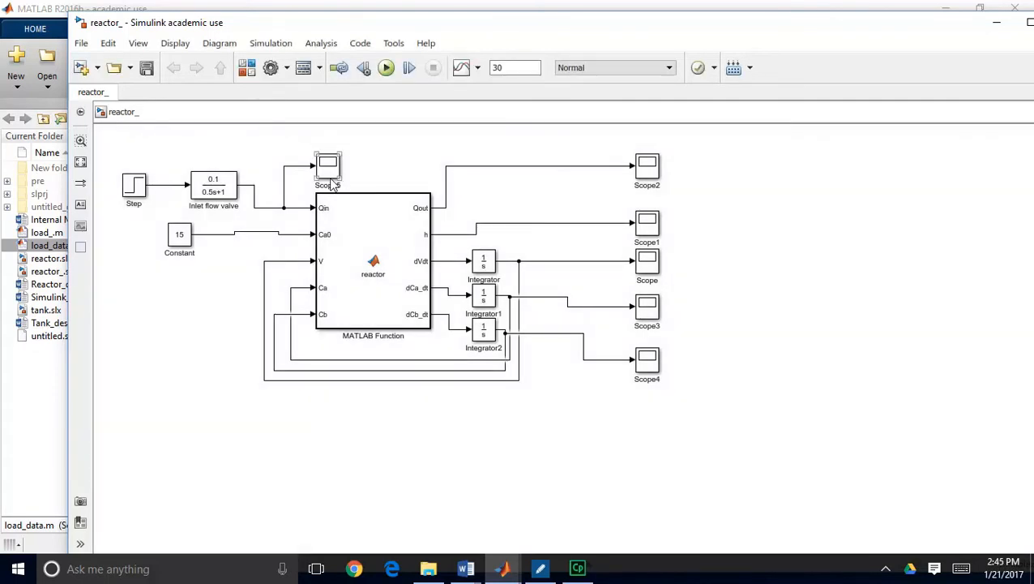
{"action": "left_click", "coordinate": [327, 165]}
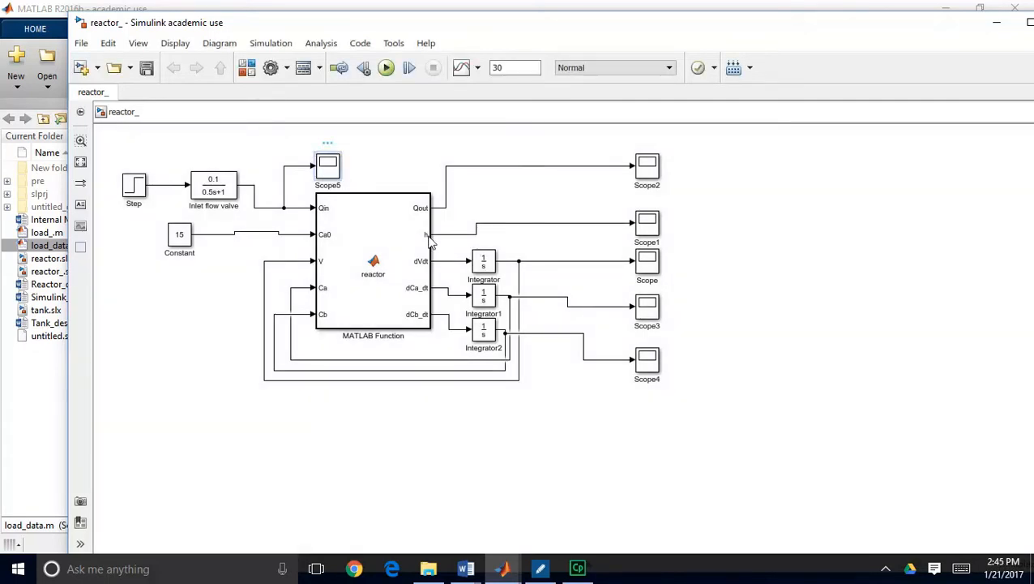
{"action": "double_click", "coordinate": [327, 165]}
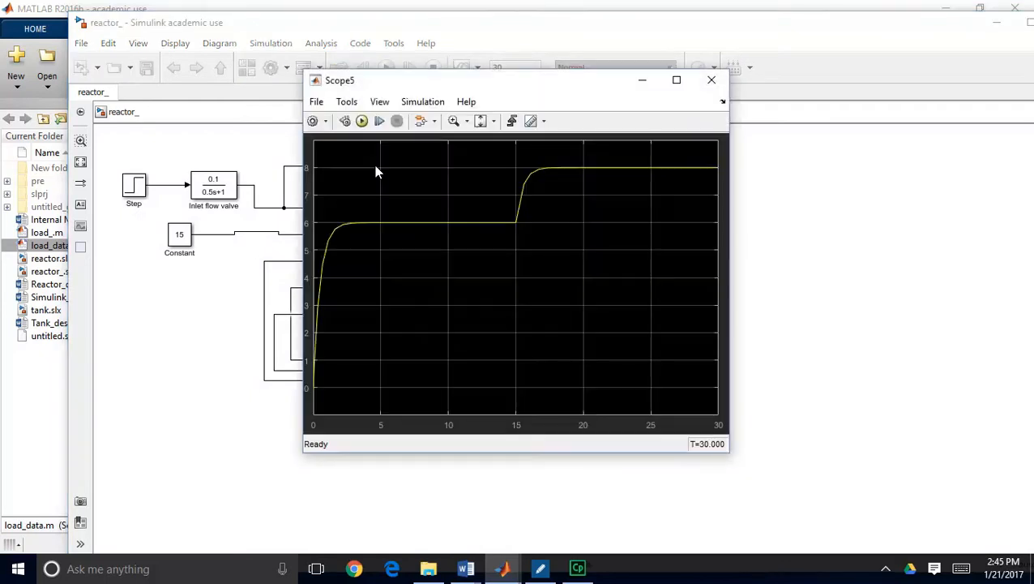
{"action": "mouse_move", "coordinate": [323, 370]}
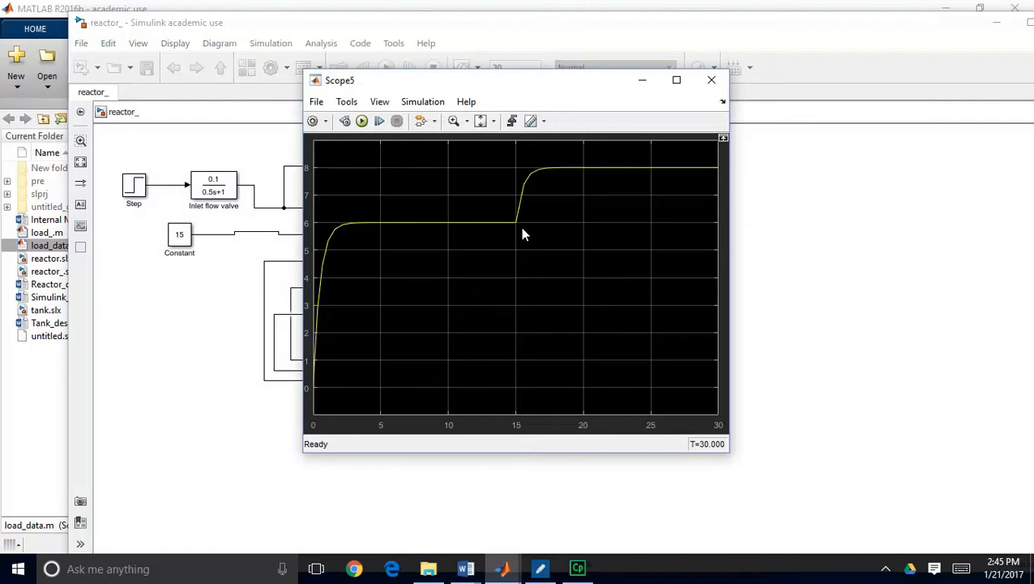
{"action": "mouse_move", "coordinate": [474, 229]}
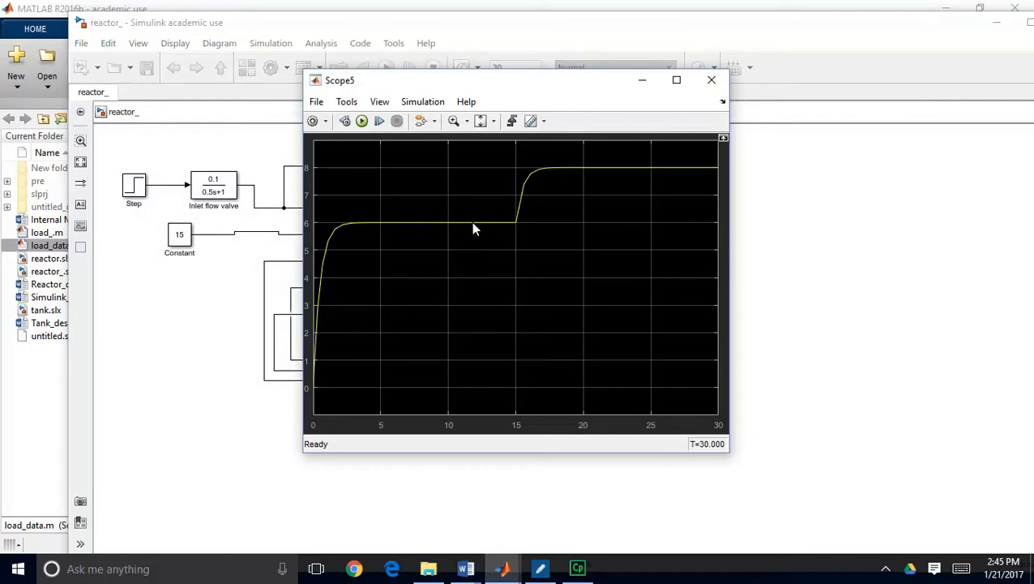
{"action": "mouse_move", "coordinate": [363, 235]}
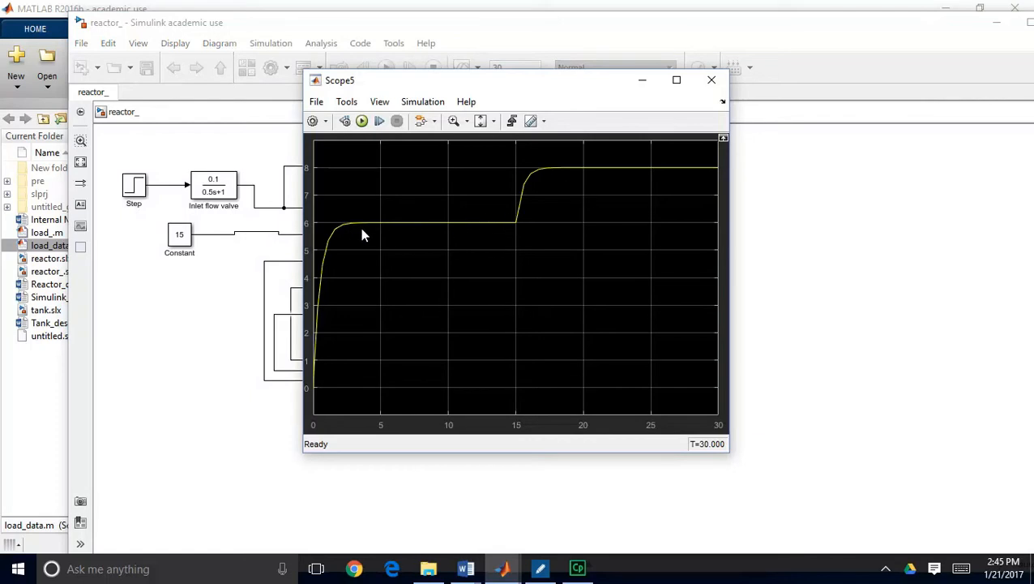
{"action": "mouse_move", "coordinate": [457, 140]}
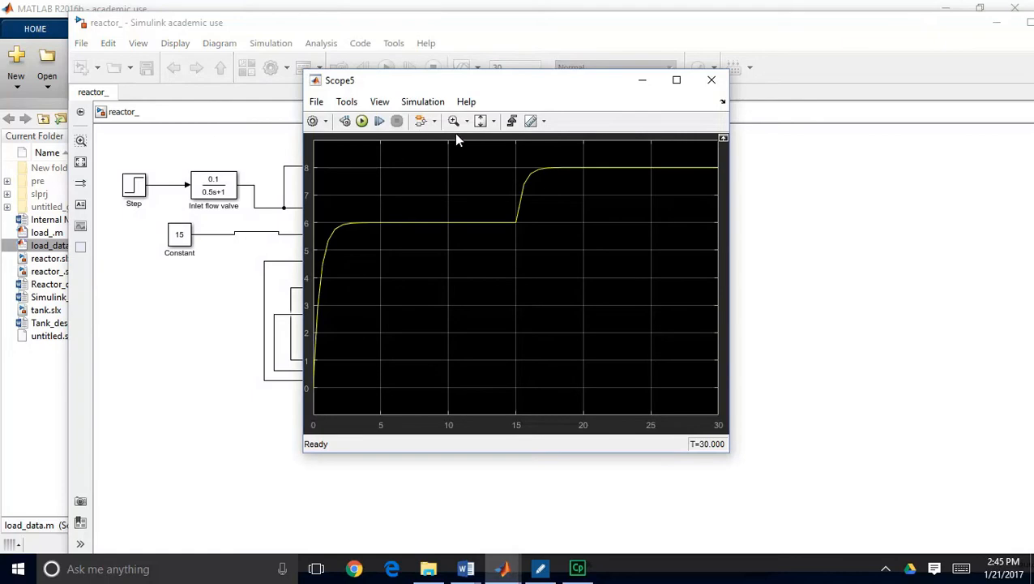
Magnify the flow step from 6 to 8 between times 14 and 20, then dismiss Scope5
{"action": "left_click", "coordinate": [454, 119]}
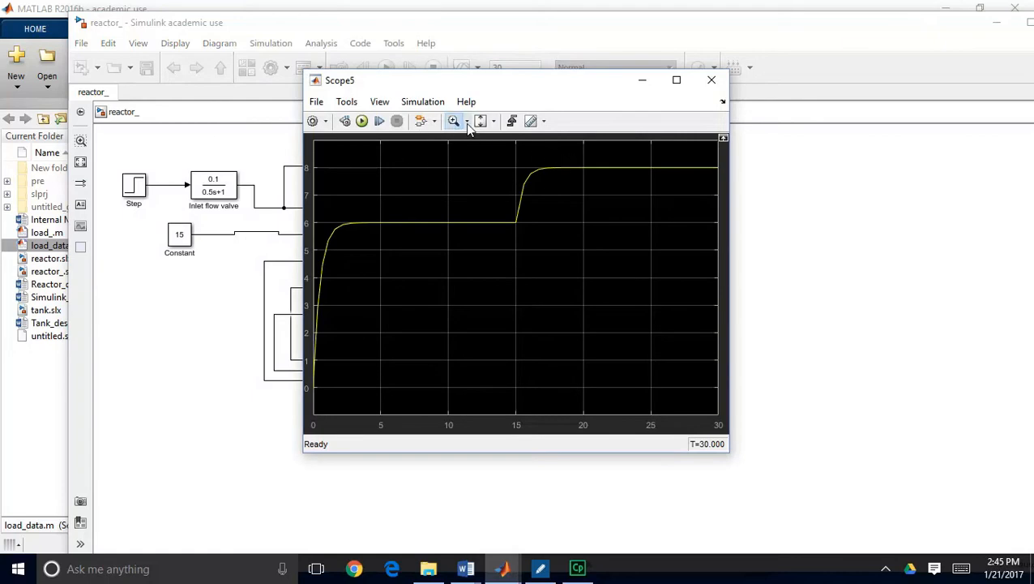
{"action": "left_click_drag", "start_coordinate": [499, 159], "coordinate": [596, 231]}
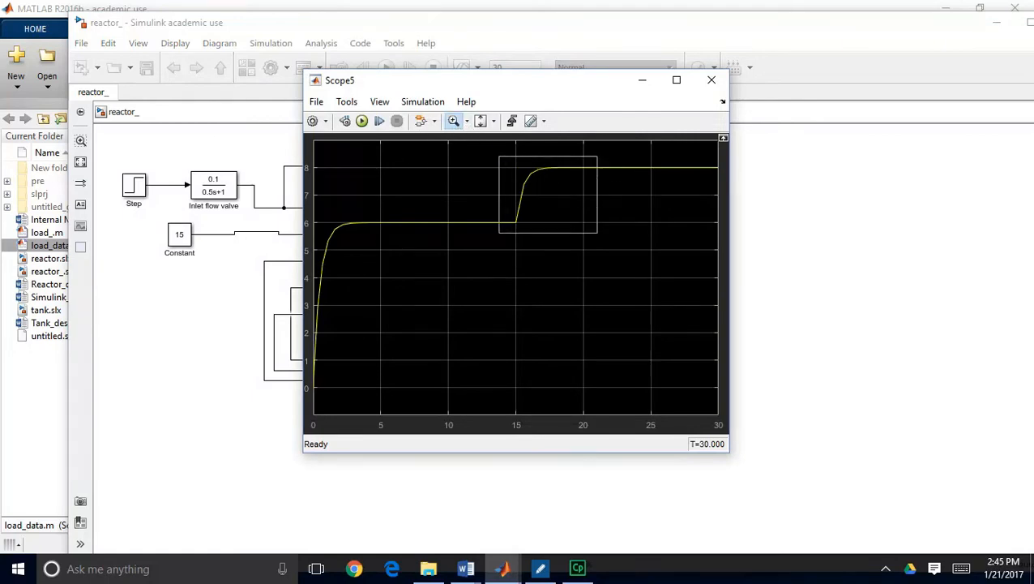
{"action": "left_click_drag", "start_coordinate": [499, 152], "coordinate": [597, 235]}
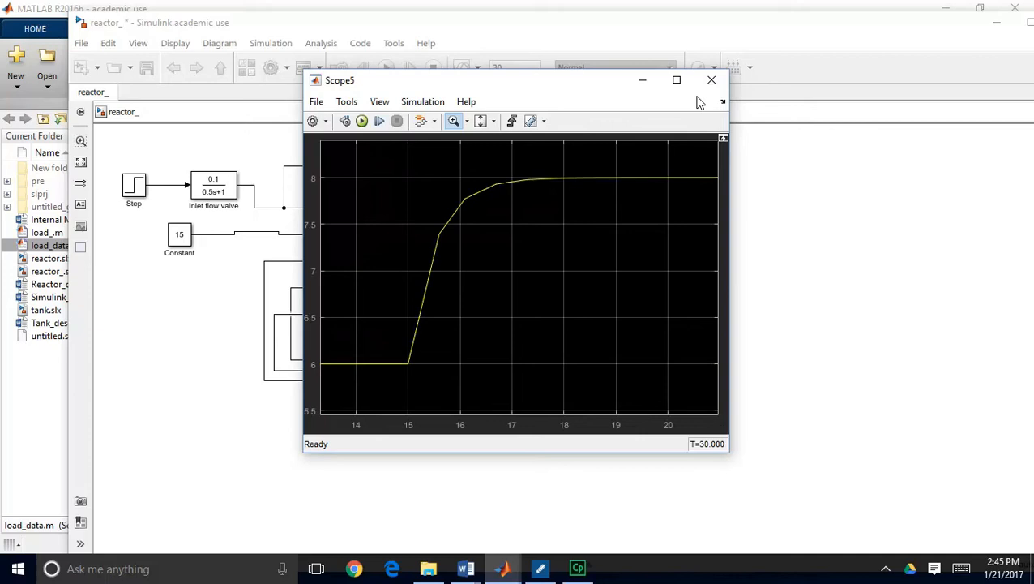
{"action": "left_click", "coordinate": [710, 79]}
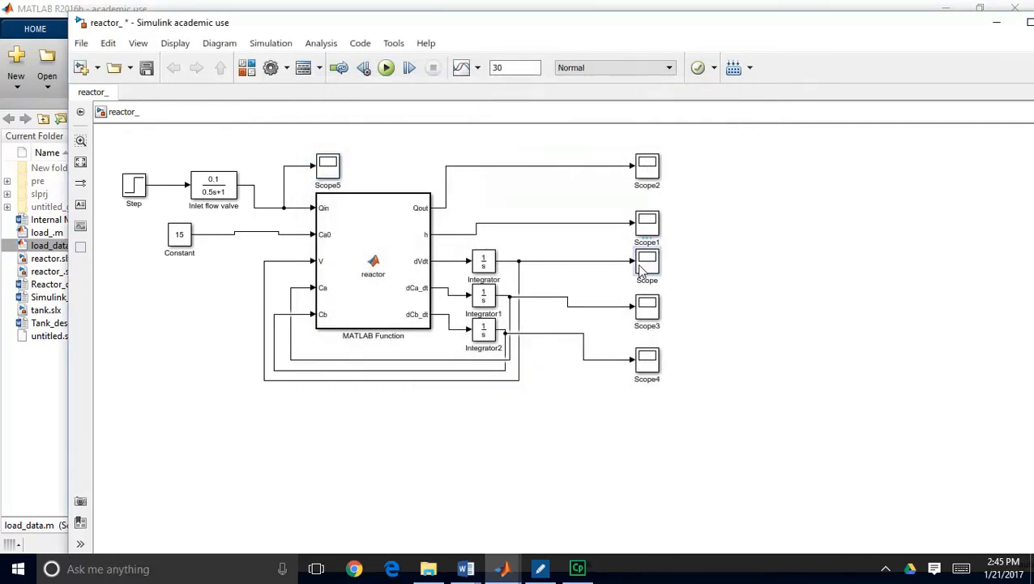
Show the tank volume scope, falling from about 70 to 53 at t = 15 then climbing
{"action": "double_click", "coordinate": [646, 259]}
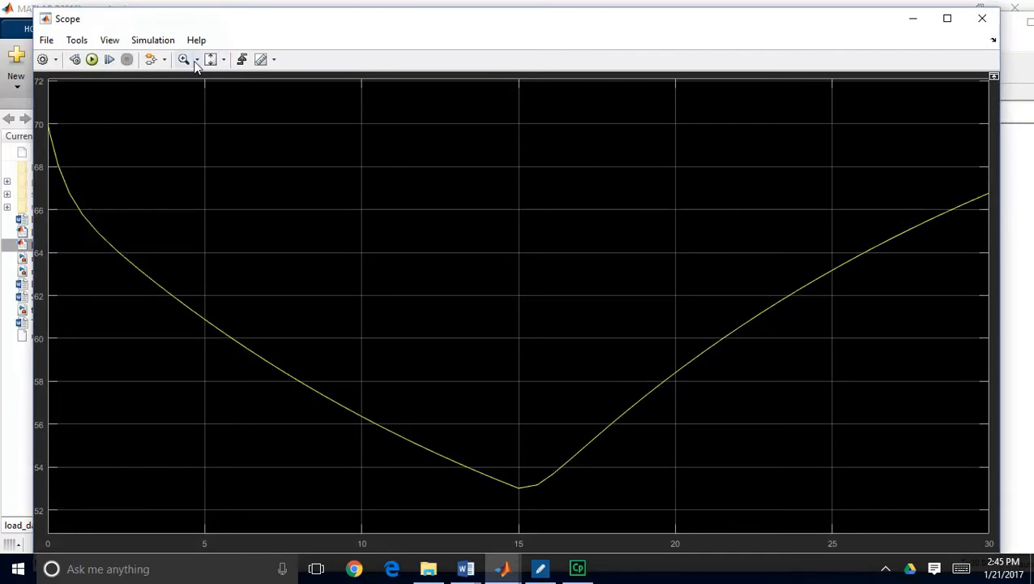
{"action": "left_click", "coordinate": [196, 58]}
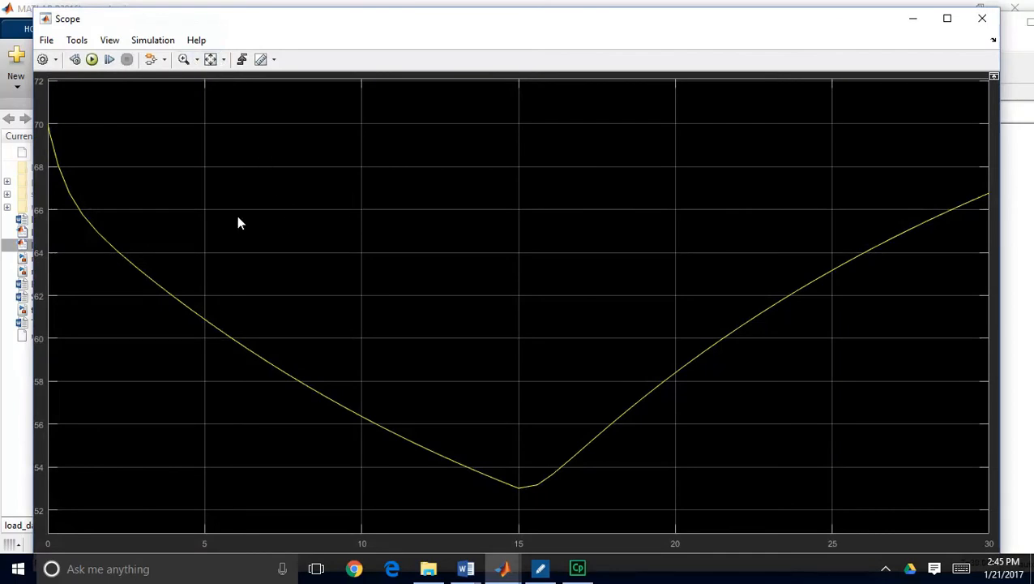
{"action": "mouse_move", "coordinate": [55, 136]}
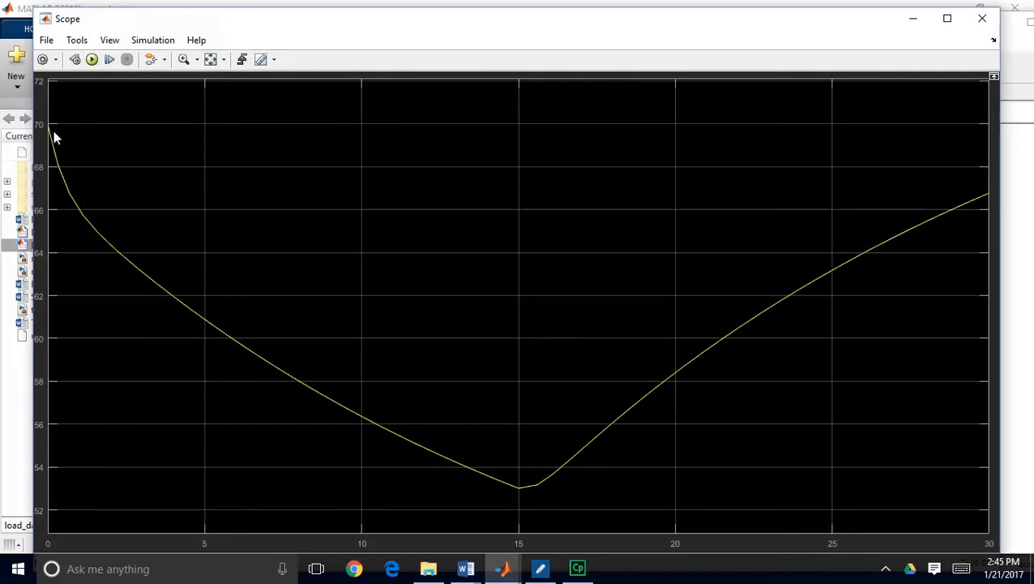
{"action": "mouse_move", "coordinate": [63, 170]}
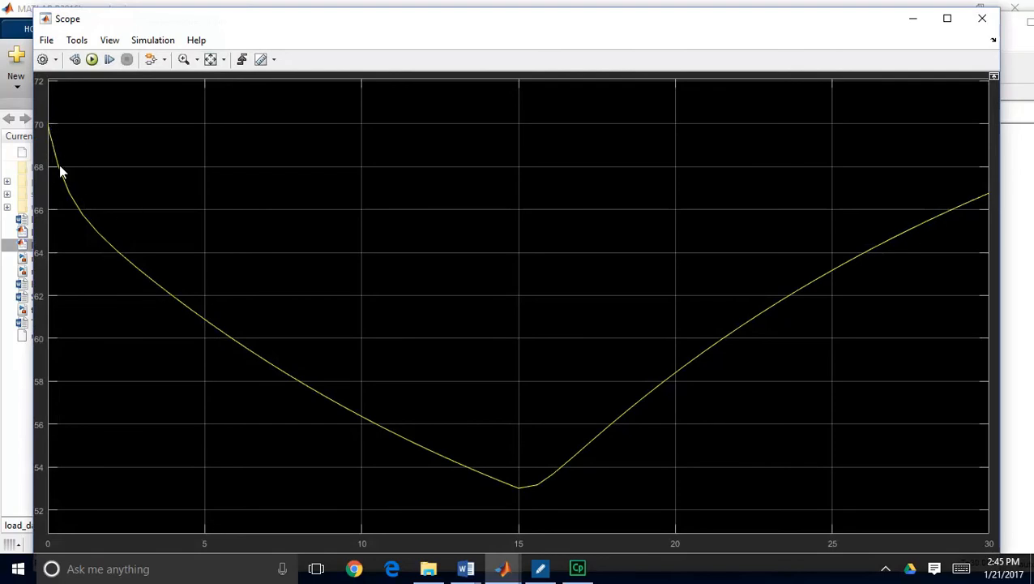
{"action": "mouse_move", "coordinate": [519, 503]}
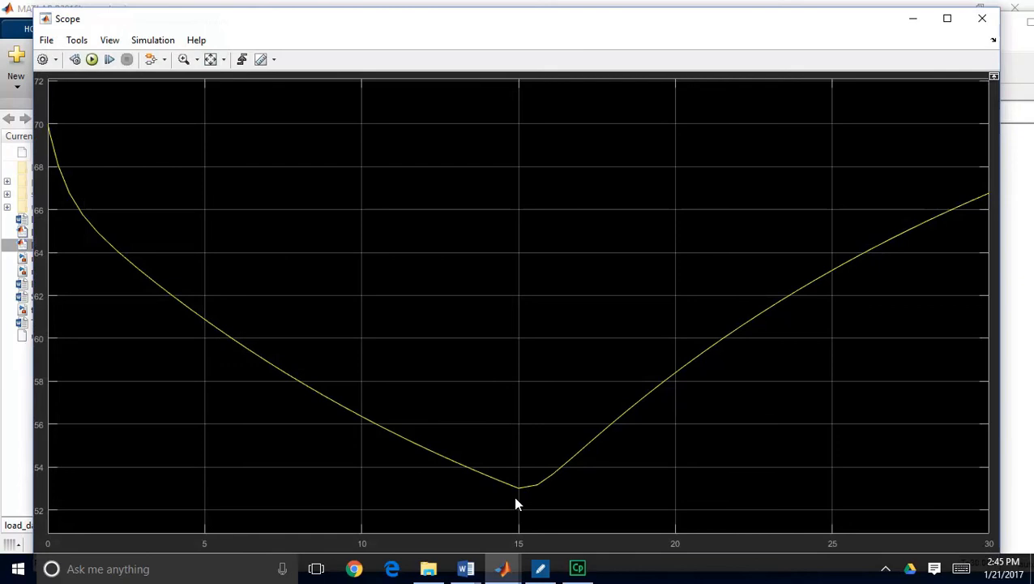
{"action": "mouse_move", "coordinate": [892, 295]}
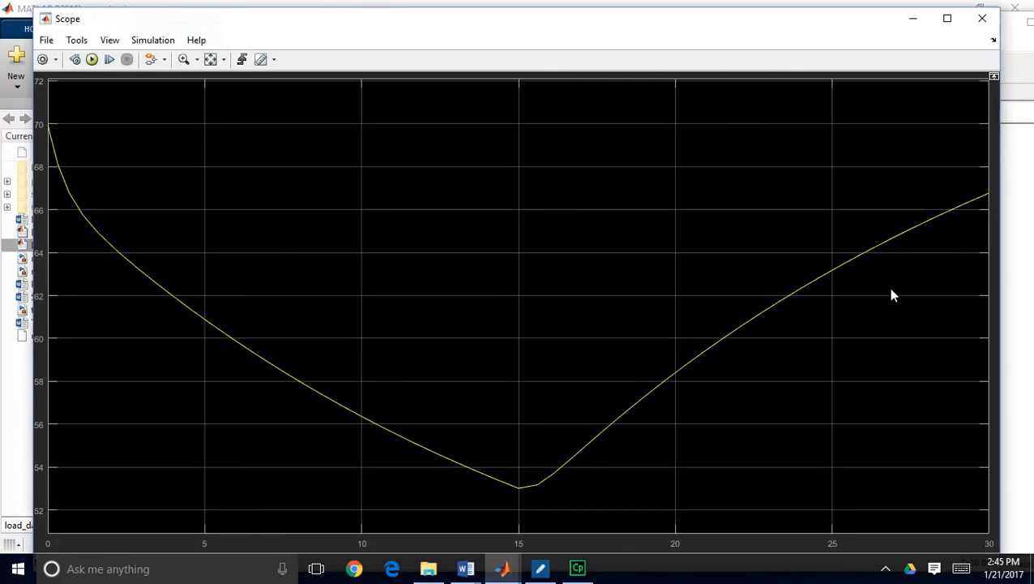